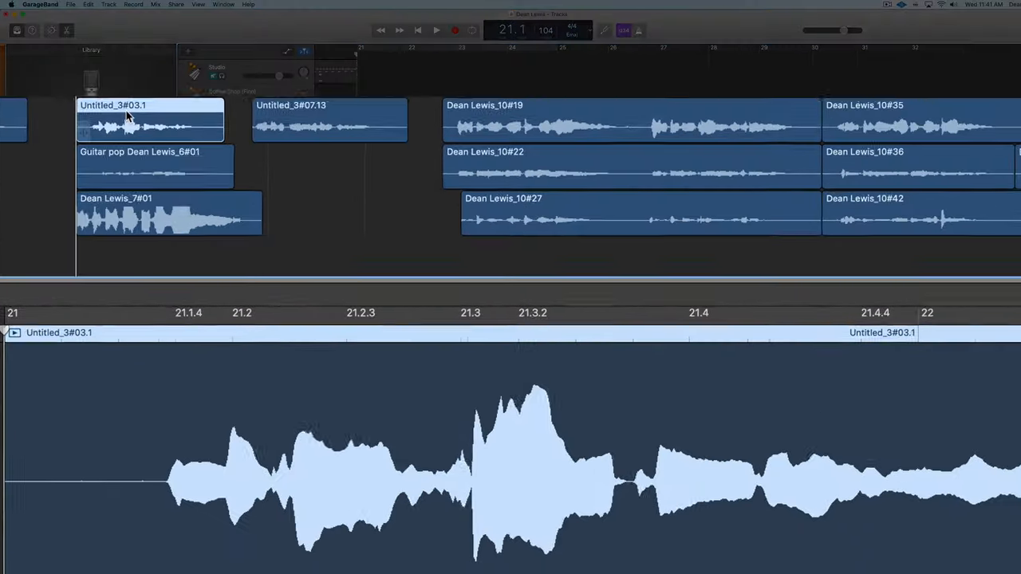
Compare a healthy Lead Vox waveform with a clipped, too-loud Harmony High region in the editor.
{"action": "left_click", "coordinate": [115, 211]}
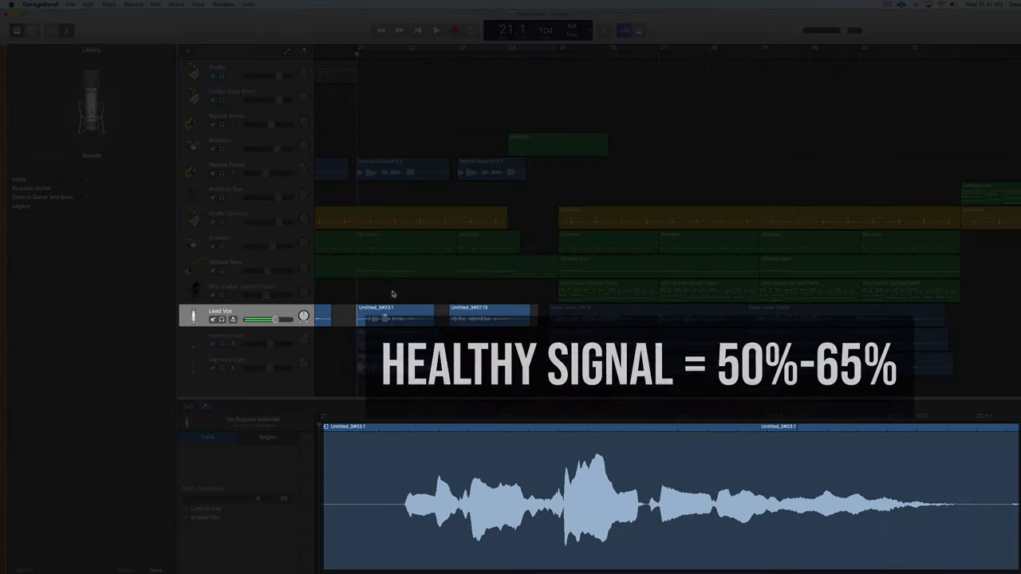
{"action": "left_click", "coordinate": [395, 316]}
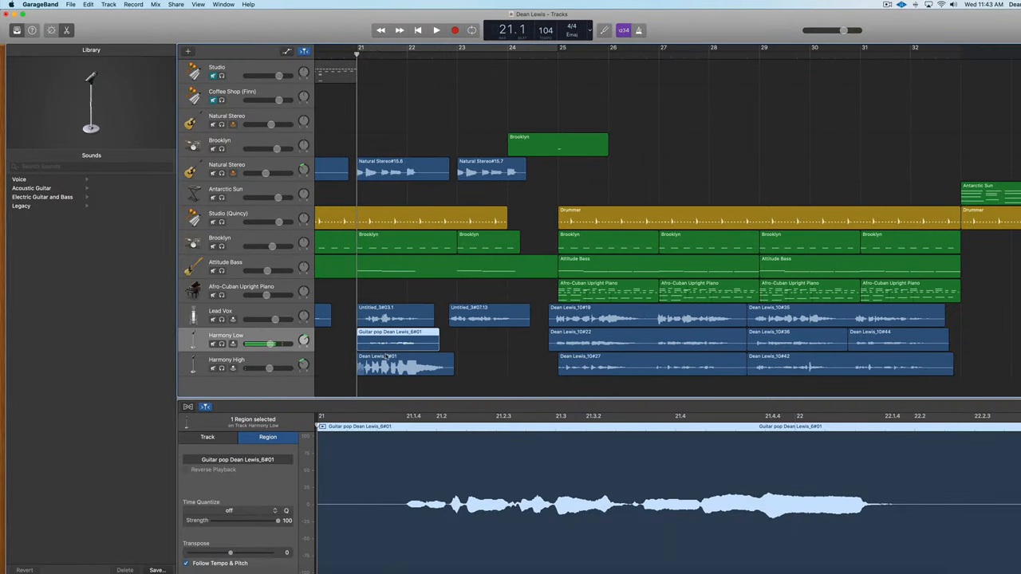
{"action": "left_click", "coordinate": [405, 364]}
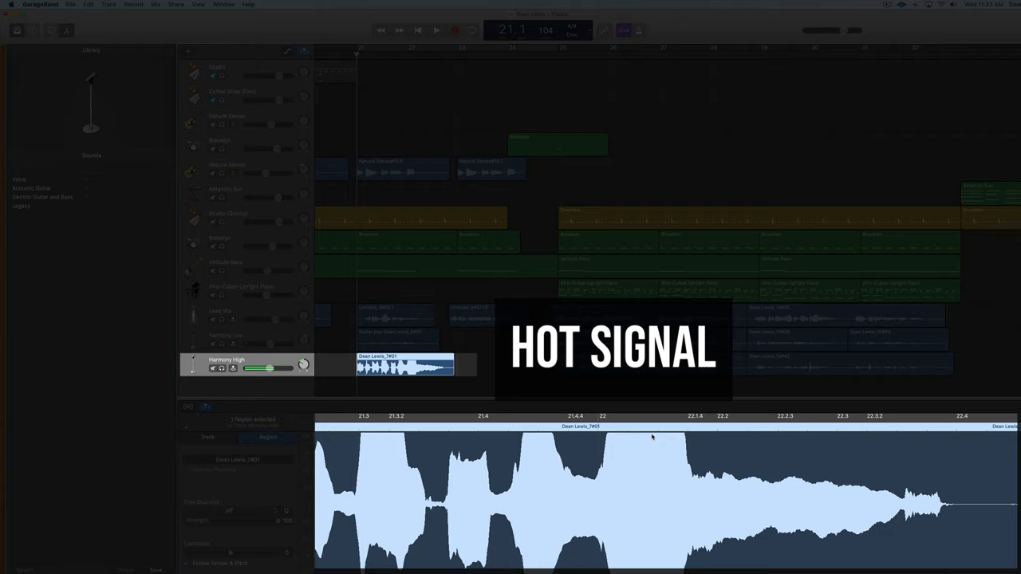
{"action": "mouse_move", "coordinate": [608, 437]}
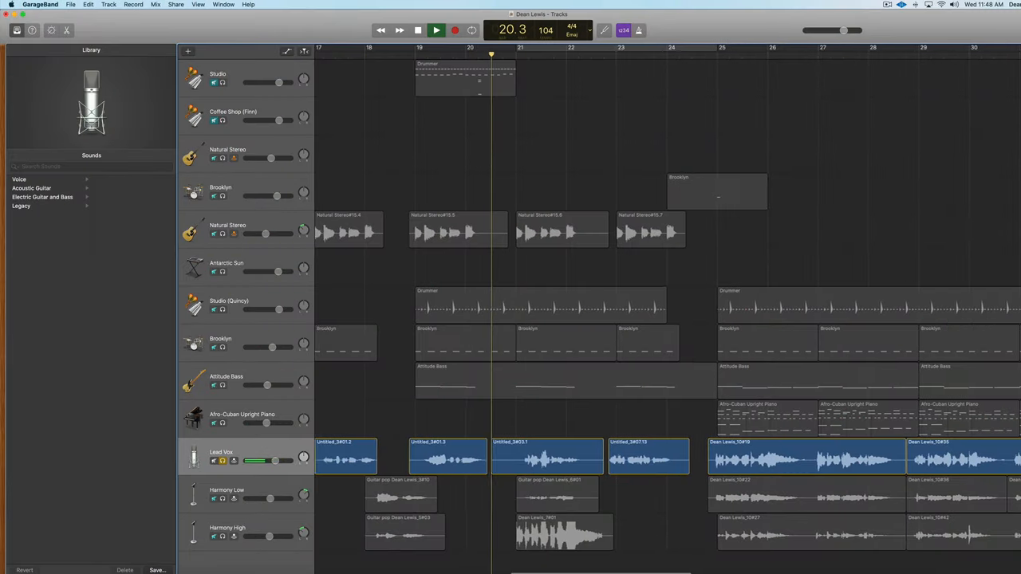
Play back the song's vocal section, then stop it.
{"action": "left_click", "coordinate": [435, 30]}
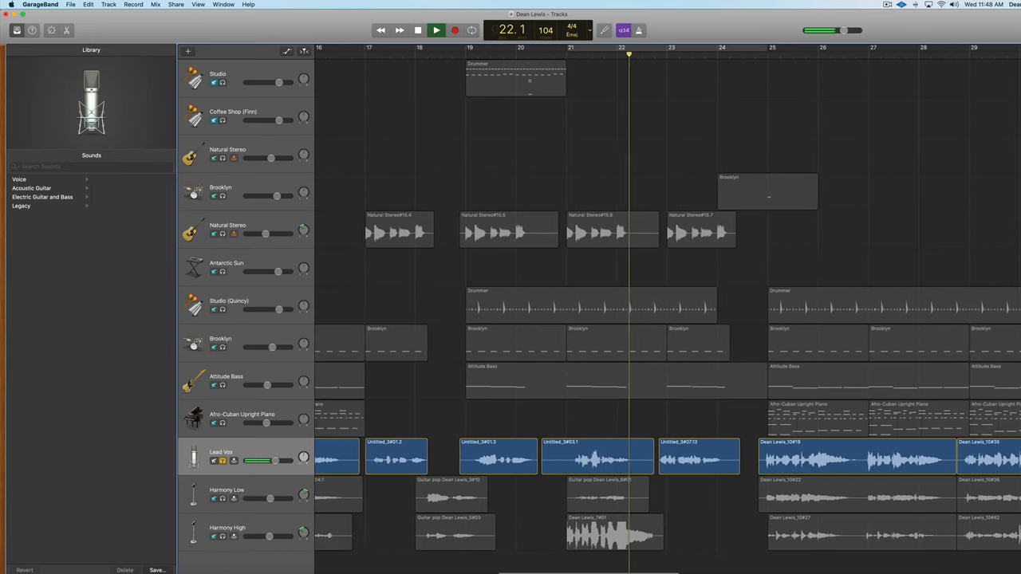
{"action": "left_click", "coordinate": [435, 30]}
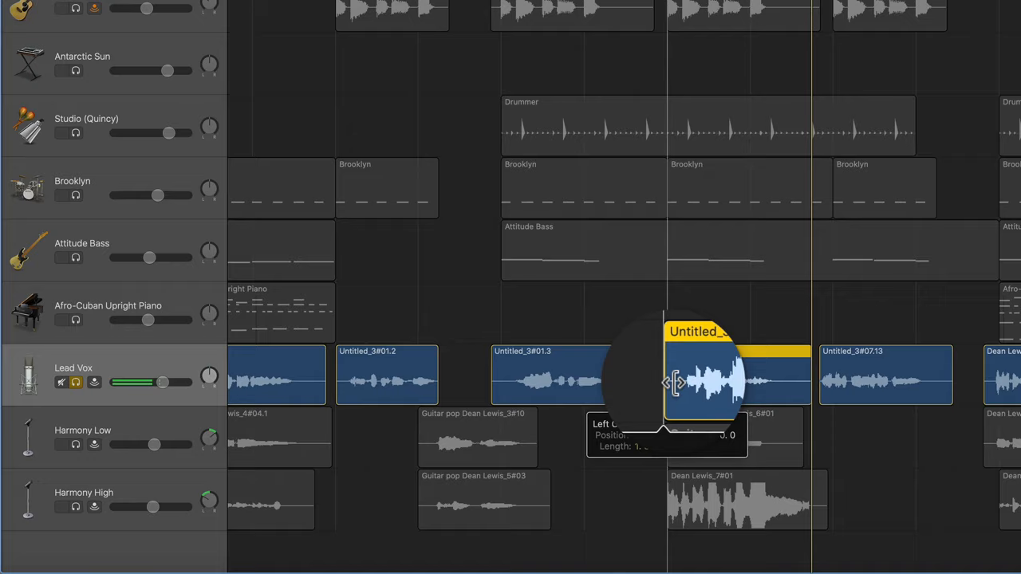
Drag the Lead Vox region's left edge rightward to trim its start.
{"action": "left_click_drag", "start_coordinate": [674, 381], "coordinate": [782, 391]}
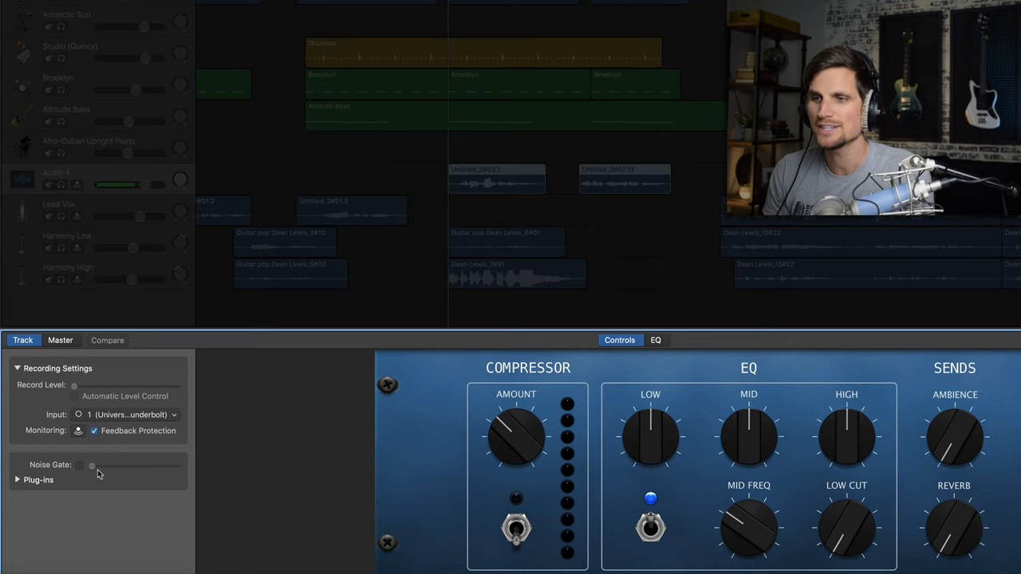
In the vocal's Channel EQ, sweep the low-cut filter up to around 1 kHz.
{"action": "left_click", "coordinate": [18, 479]}
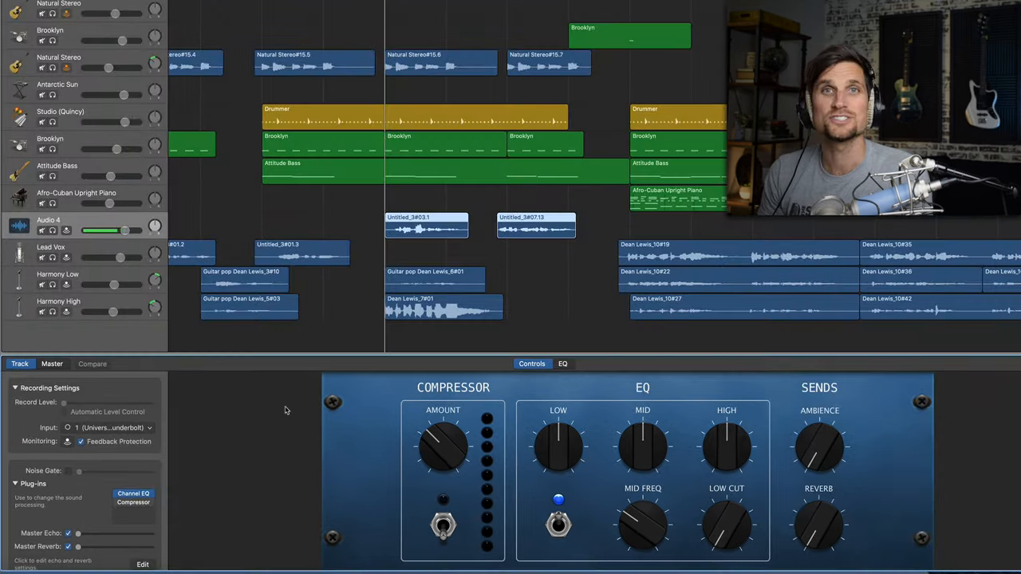
{"action": "mouse_move", "coordinate": [393, 401]}
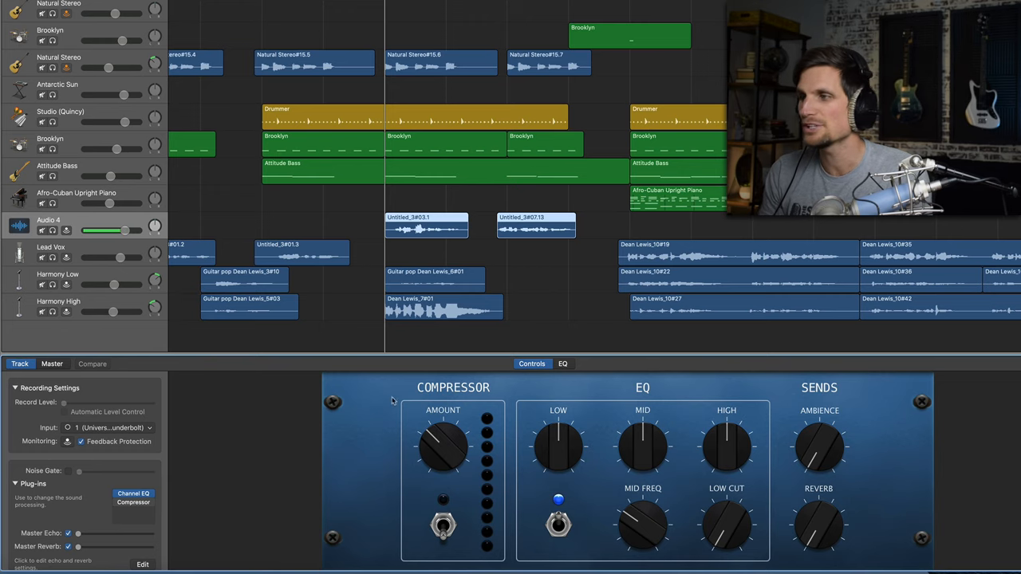
{"action": "left_click", "coordinate": [563, 364]}
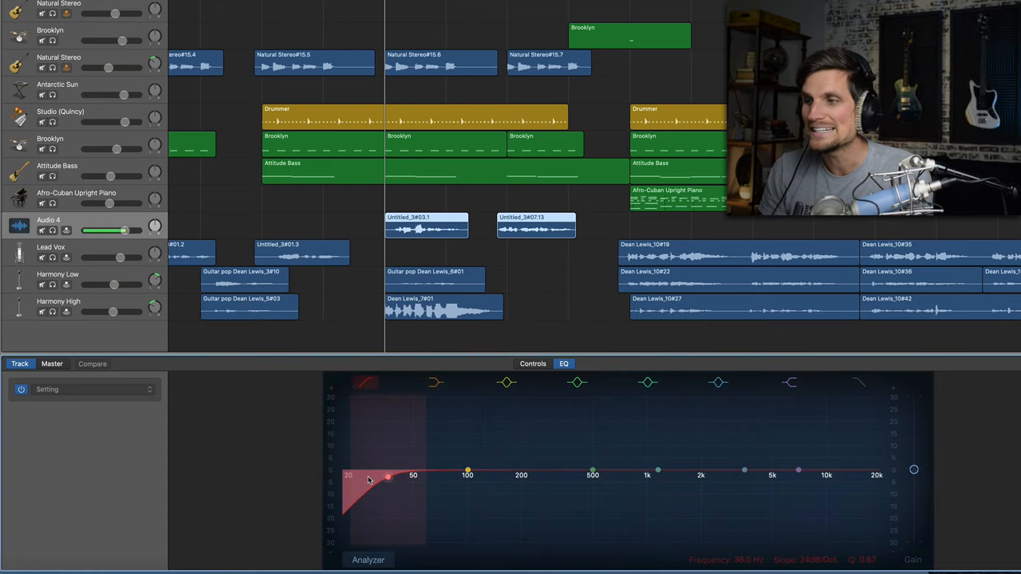
{"action": "left_click_drag", "start_coordinate": [389, 478], "coordinate": [428, 479]}
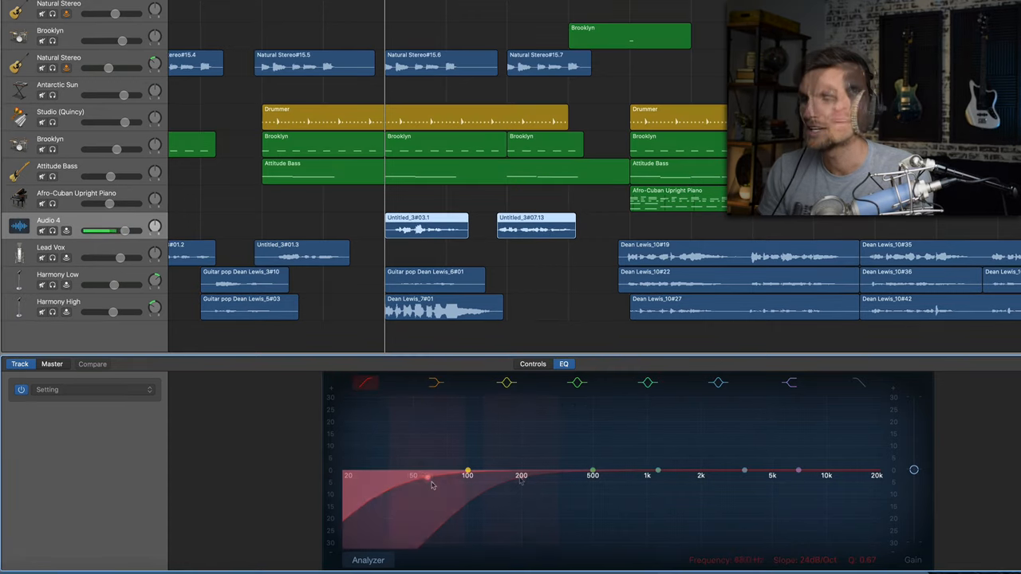
{"action": "left_click_drag", "start_coordinate": [428, 476], "coordinate": [523, 475]}
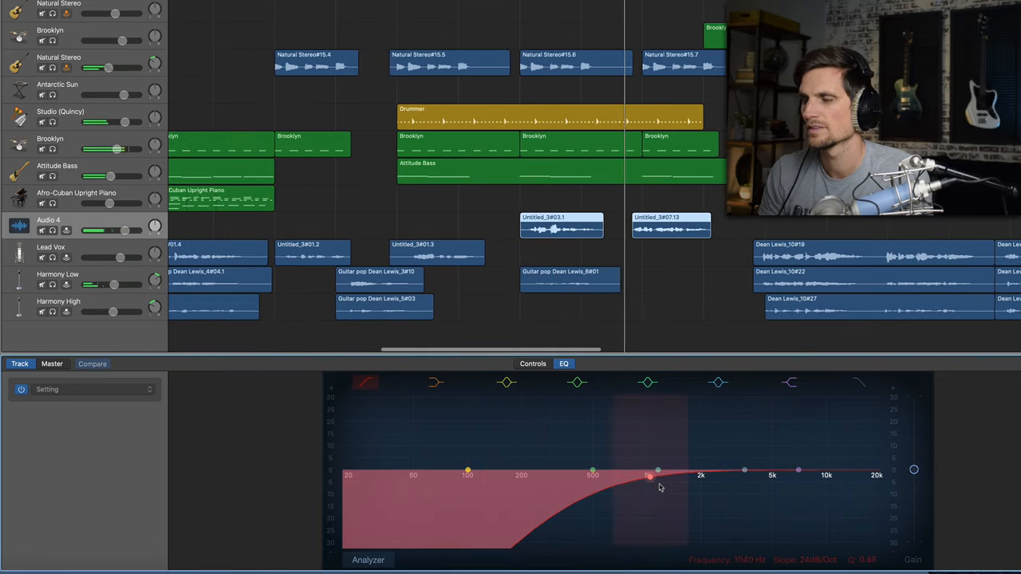
Ease the low cut back to about 200 Hz and nudge the highest band.
{"action": "left_click_drag", "start_coordinate": [657, 472], "coordinate": [565, 475]}
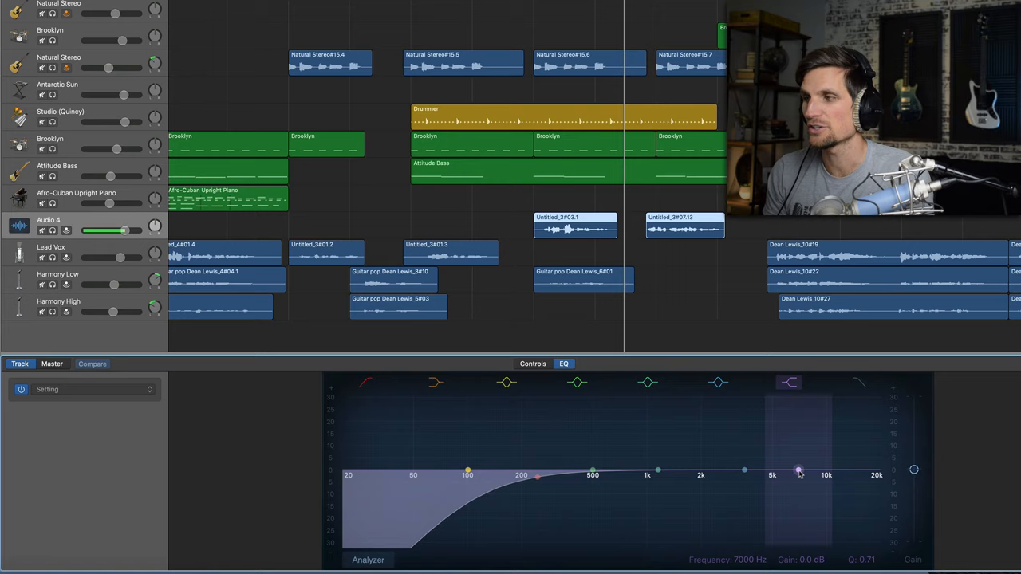
{"action": "left_click_drag", "start_coordinate": [798, 472], "coordinate": [797, 464]}
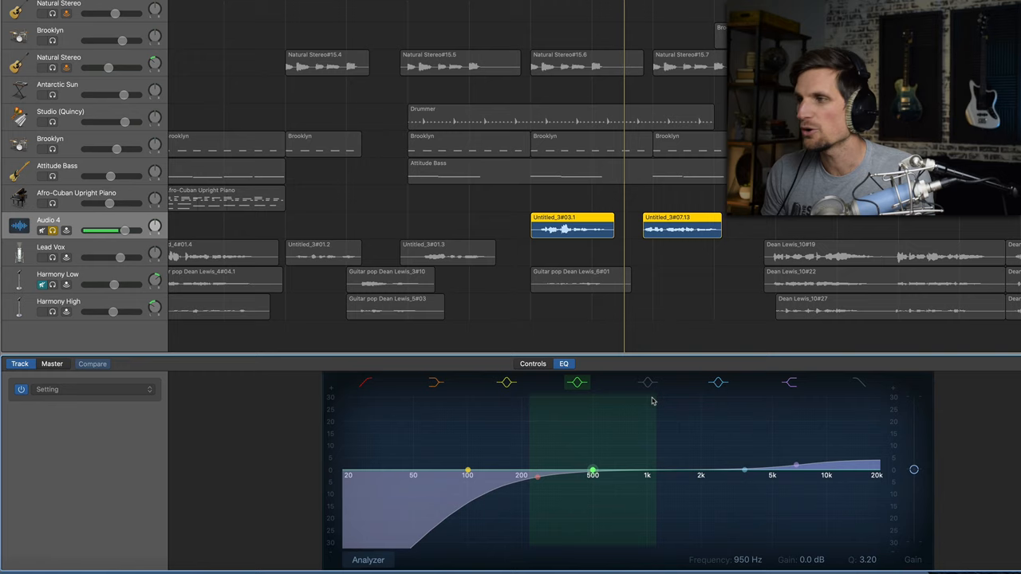
Boost the mid band to +24 dB and sweep the peak between about 570 Hz and 790 Hz.
{"action": "left_click", "coordinate": [648, 383]}
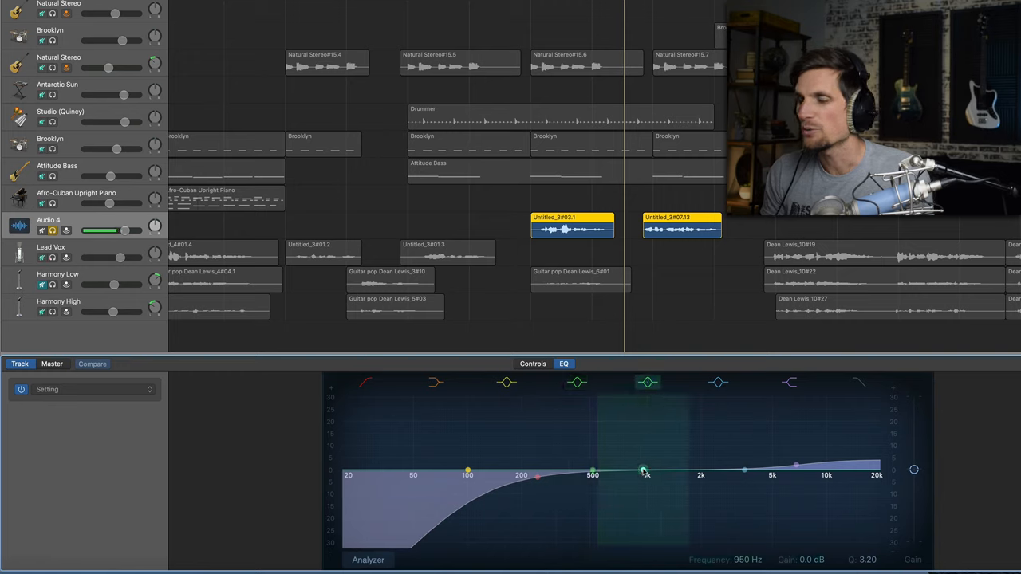
{"action": "left_click_drag", "start_coordinate": [645, 469], "coordinate": [594, 463]}
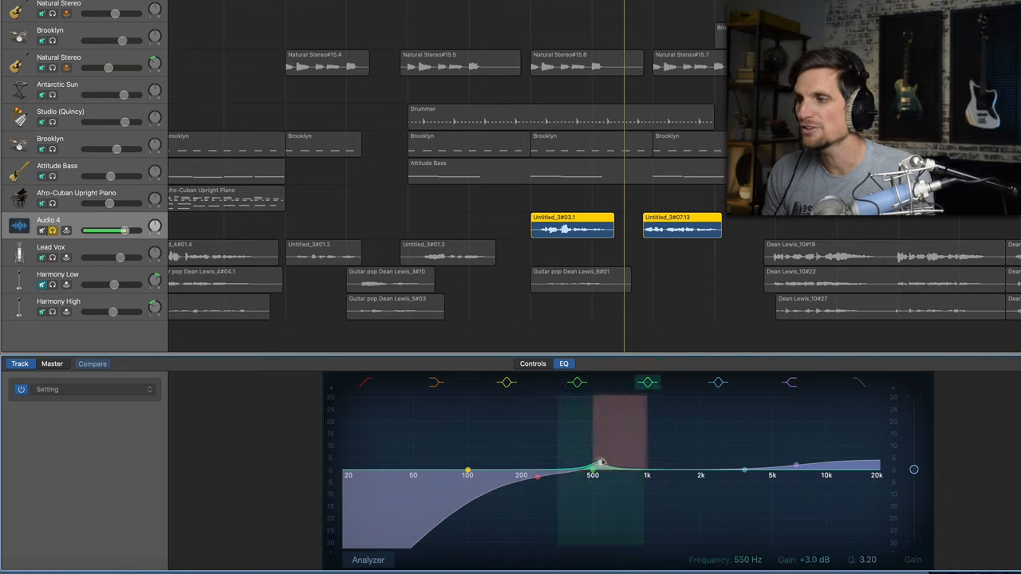
{"action": "left_click_drag", "start_coordinate": [594, 462], "coordinate": [646, 470]}
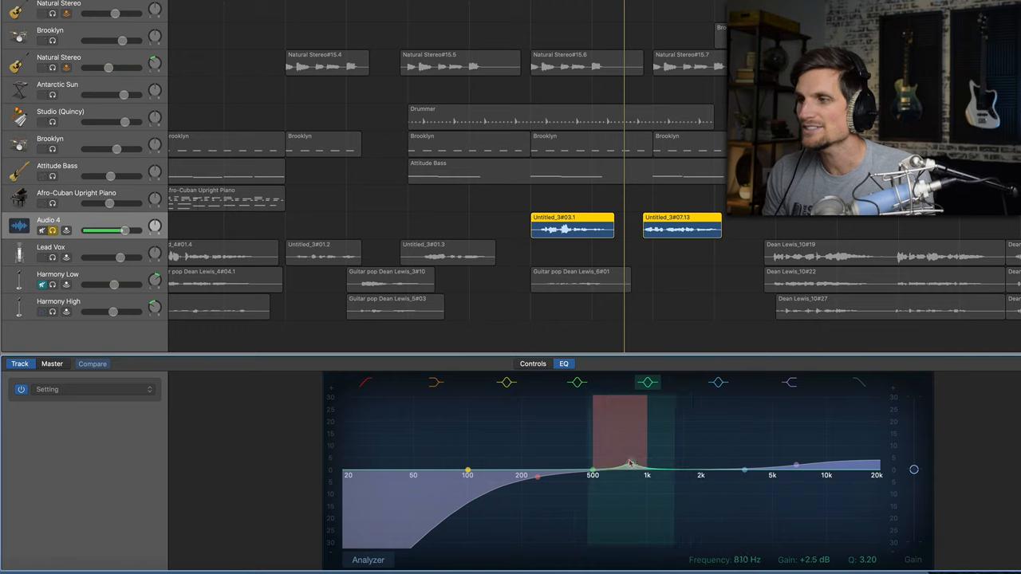
{"action": "left_click_drag", "start_coordinate": [630, 463], "coordinate": [619, 412]}
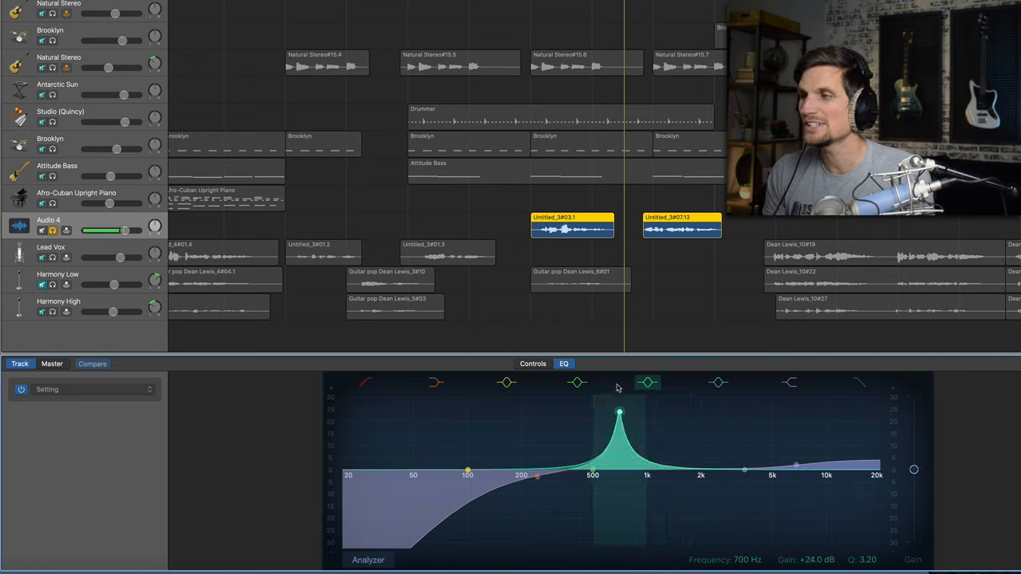
{"action": "left_click_drag", "start_coordinate": [619, 412], "coordinate": [610, 412]}
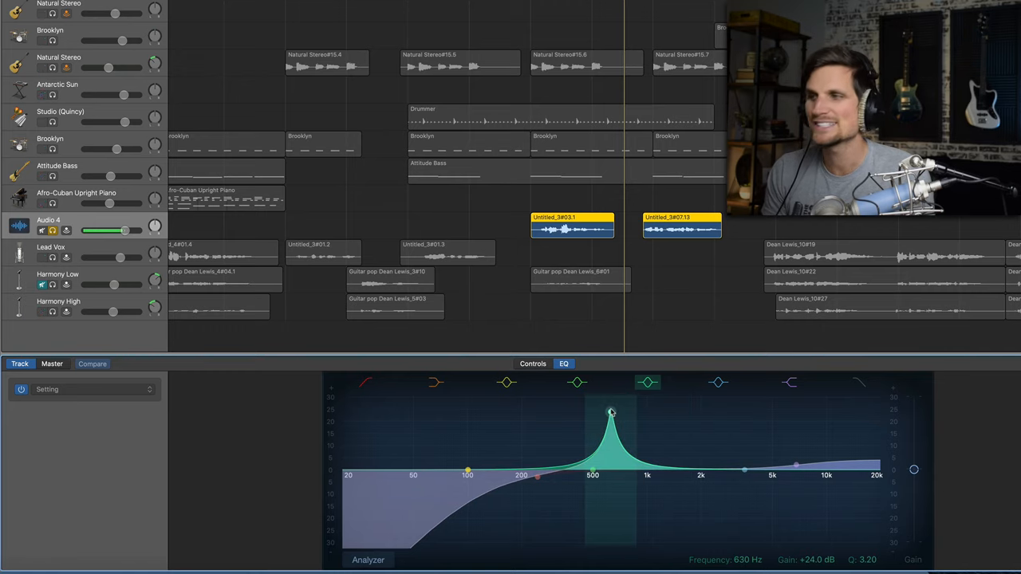
{"action": "left_click_drag", "start_coordinate": [610, 411], "coordinate": [606, 412]}
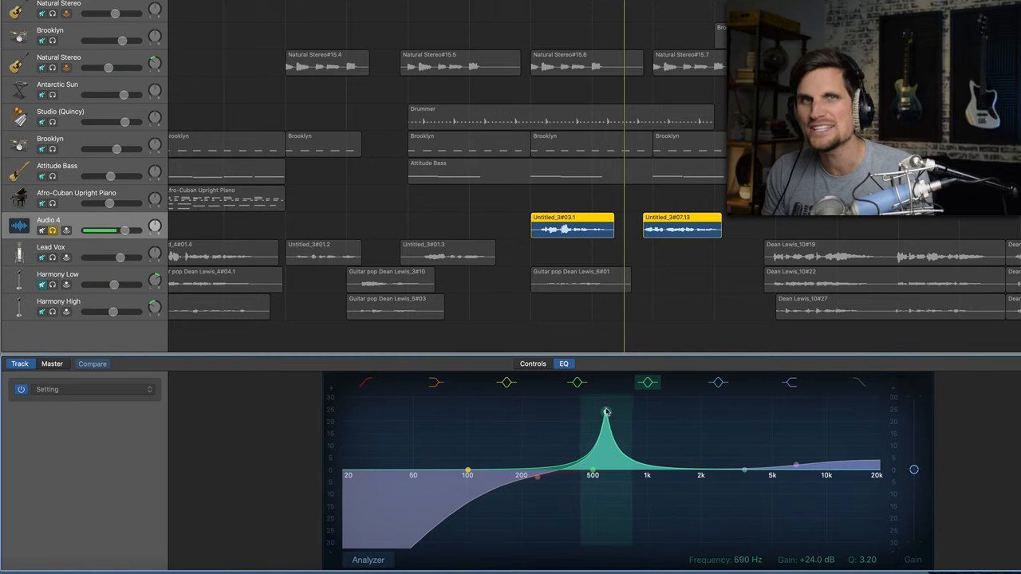
{"action": "left_click_drag", "start_coordinate": [606, 411], "coordinate": [603, 412]}
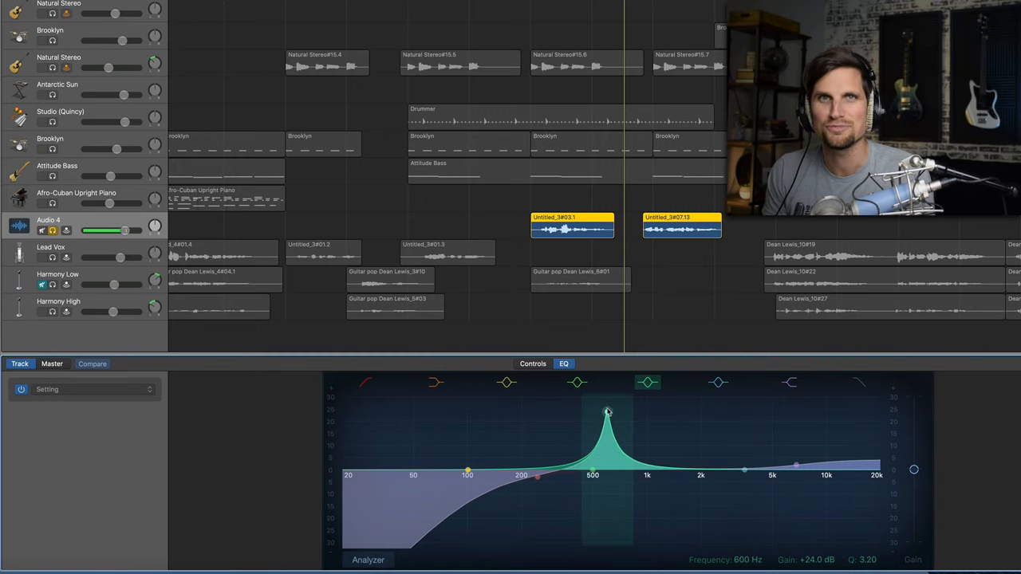
{"action": "left_click_drag", "start_coordinate": [606, 412], "coordinate": [603, 412]}
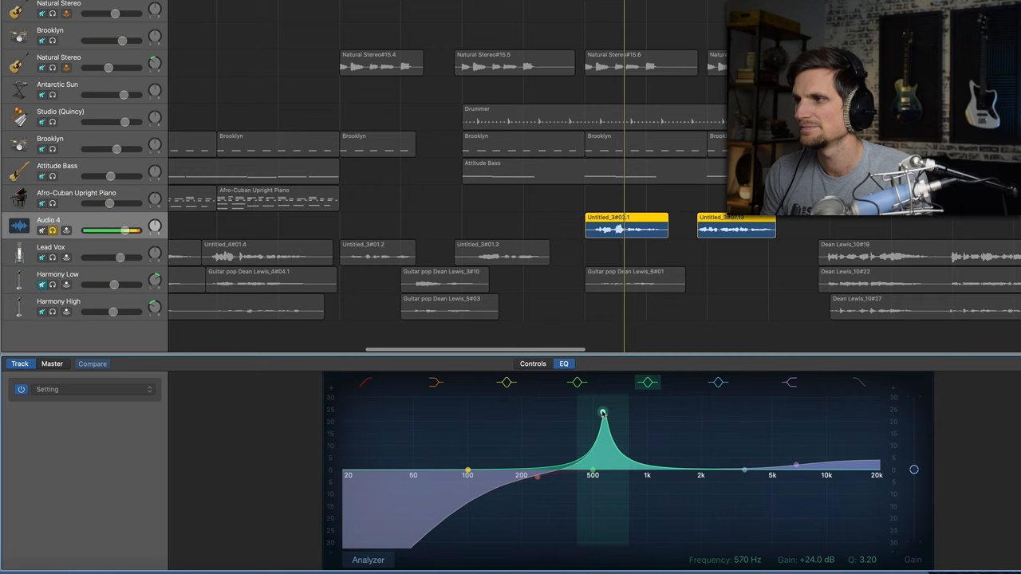
{"action": "left_click_drag", "start_coordinate": [603, 413], "coordinate": [627, 413]}
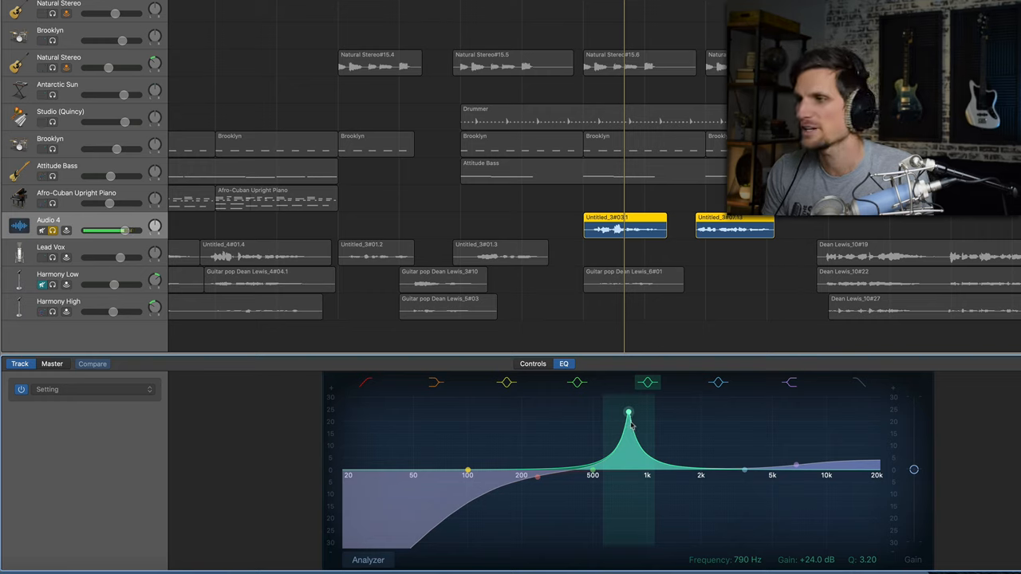
Bring the mid band back to zero and leave a slight cut around 800 Hz.
{"action": "left_click_drag", "start_coordinate": [628, 413], "coordinate": [629, 430]}
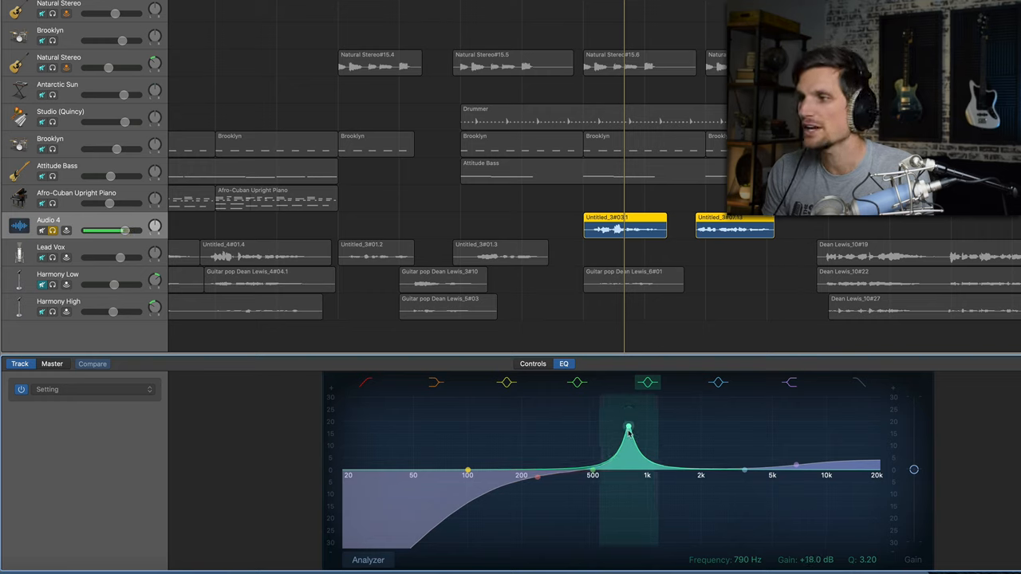
{"action": "left_click_drag", "start_coordinate": [629, 431], "coordinate": [630, 470]}
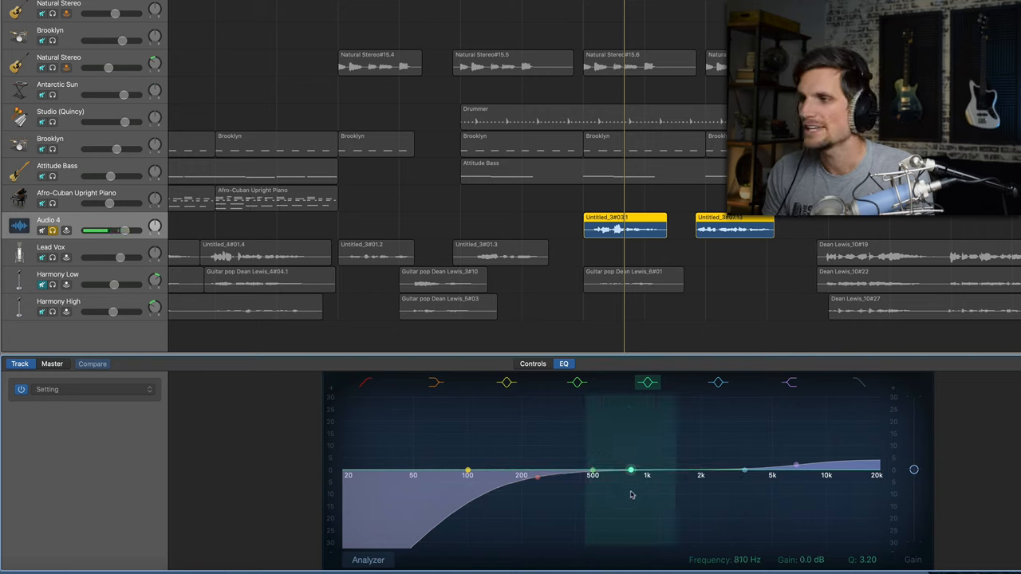
{"action": "left_click_drag", "start_coordinate": [630, 469], "coordinate": [630, 477]}
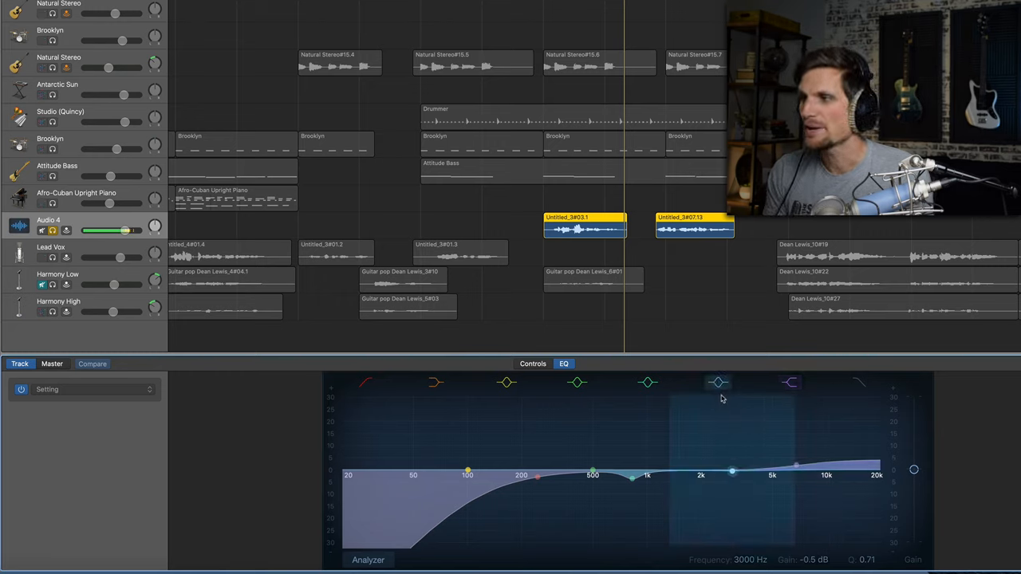
Give the vocal a narrow presence boost of about 4 dB near 4 kHz.
{"action": "left_click_drag", "start_coordinate": [718, 477], "coordinate": [706, 461]}
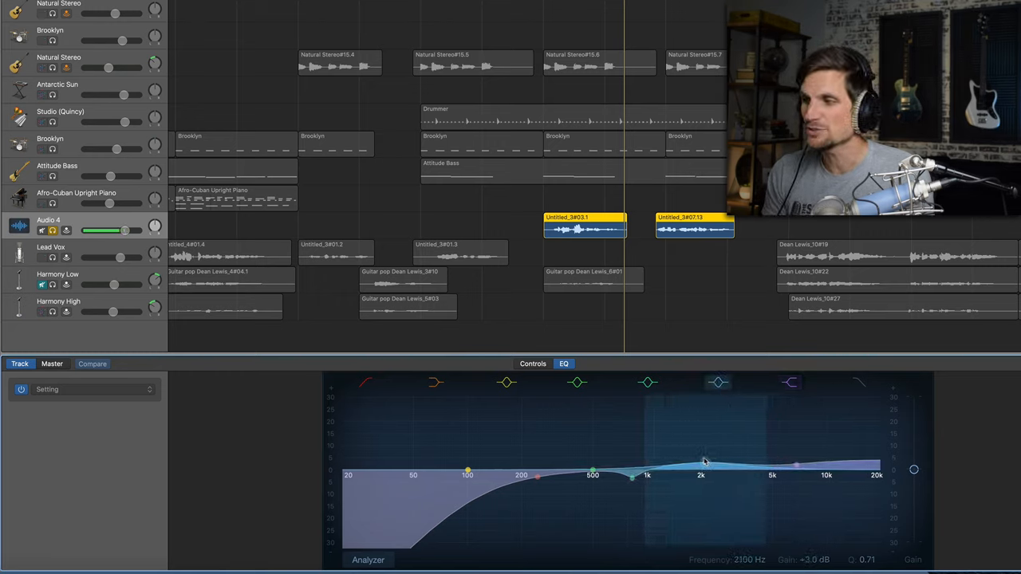
{"action": "left_click_drag", "start_coordinate": [705, 463], "coordinate": [766, 456]}
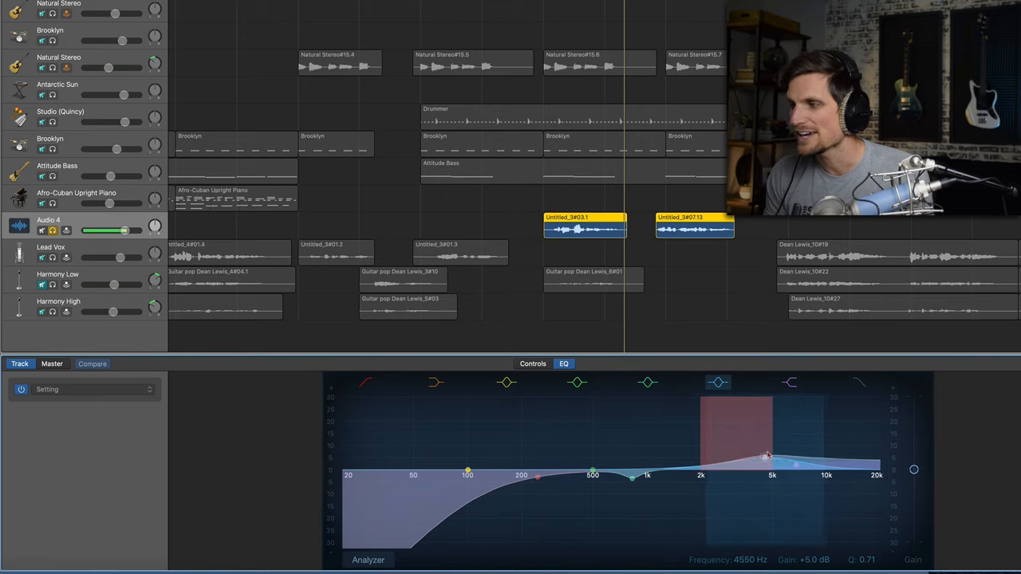
{"action": "left_click_drag", "start_coordinate": [765, 457], "coordinate": [737, 456]}
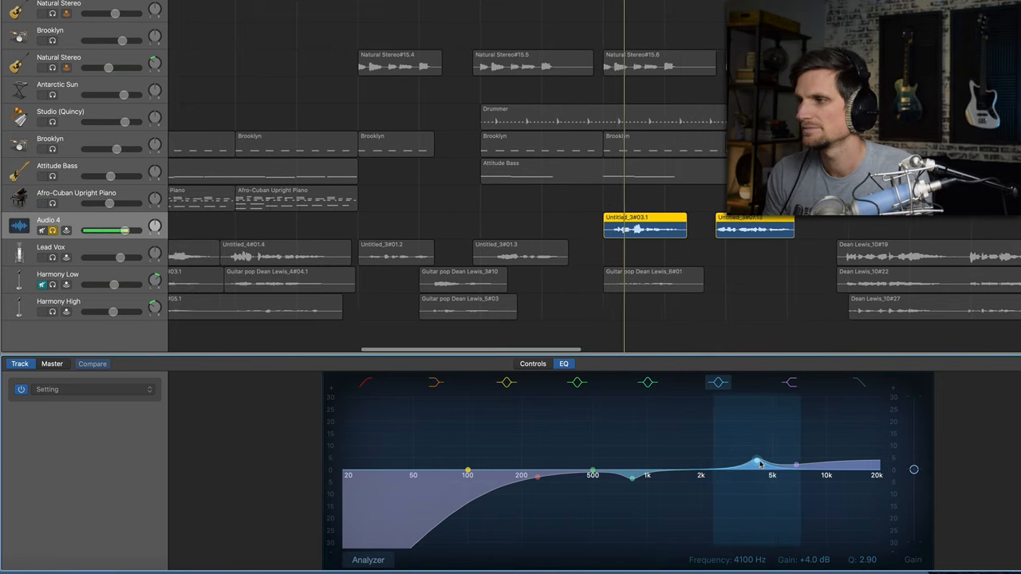
{"action": "left_click_drag", "start_coordinate": [758, 461], "coordinate": [720, 463]}
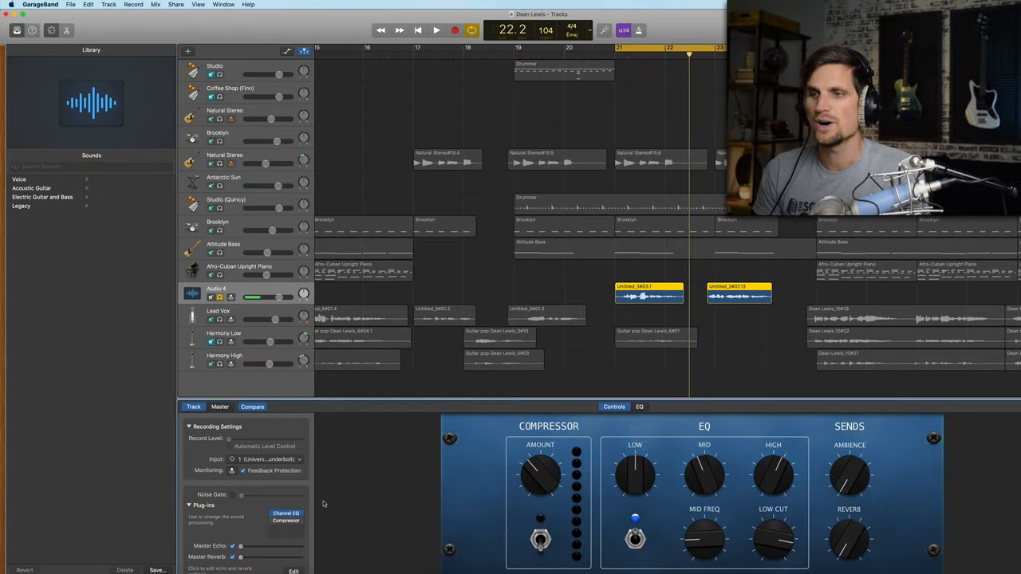
Leave the EQ view for the vocal track's compressor, EQ and sends controls.
{"action": "left_click", "coordinate": [285, 520]}
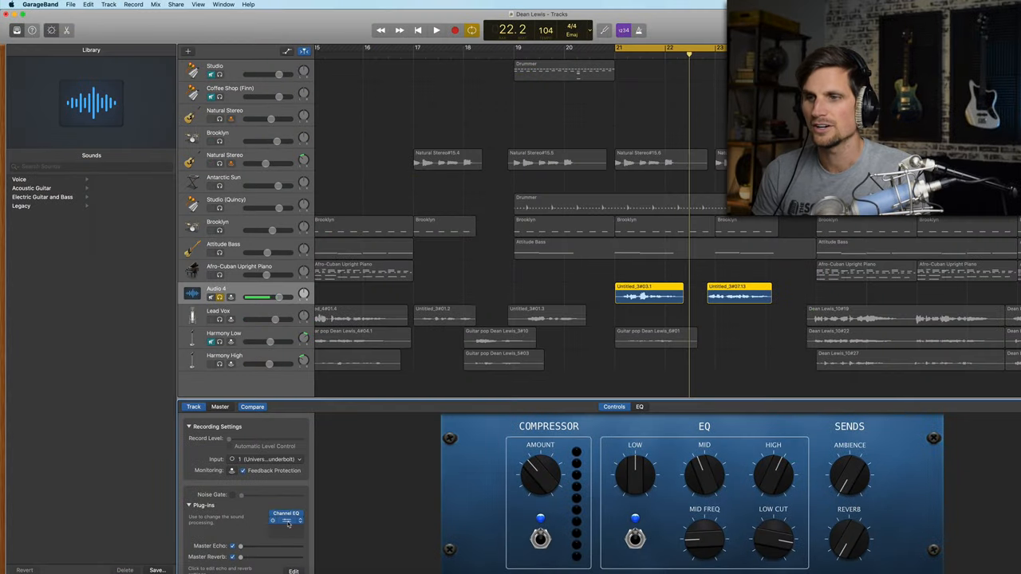
Bring up the vocal's detailed compressor settings showing threshold, ratio, attack and gain.
{"action": "left_click", "coordinate": [286, 520]}
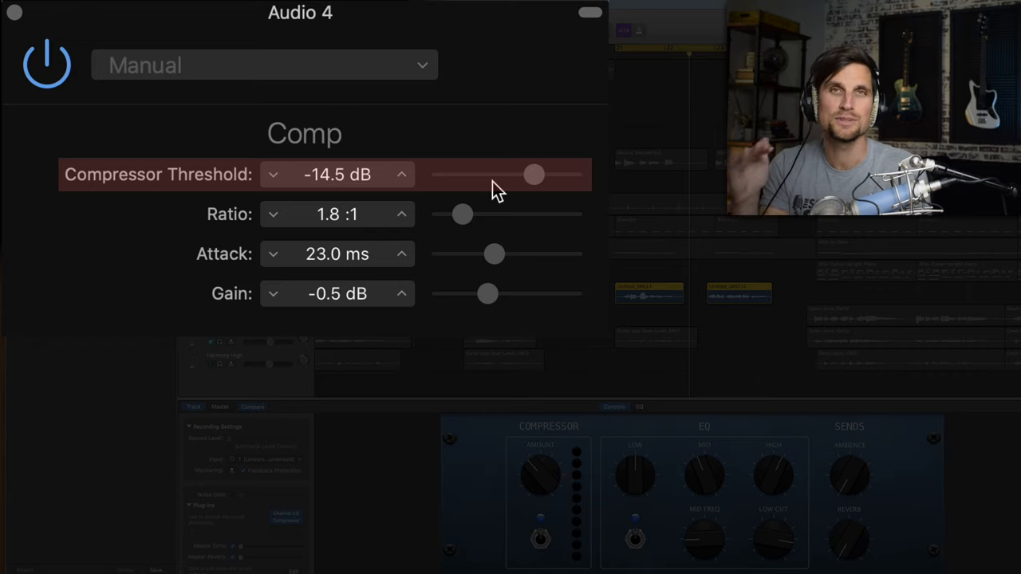
{"action": "mouse_move", "coordinate": [534, 238]}
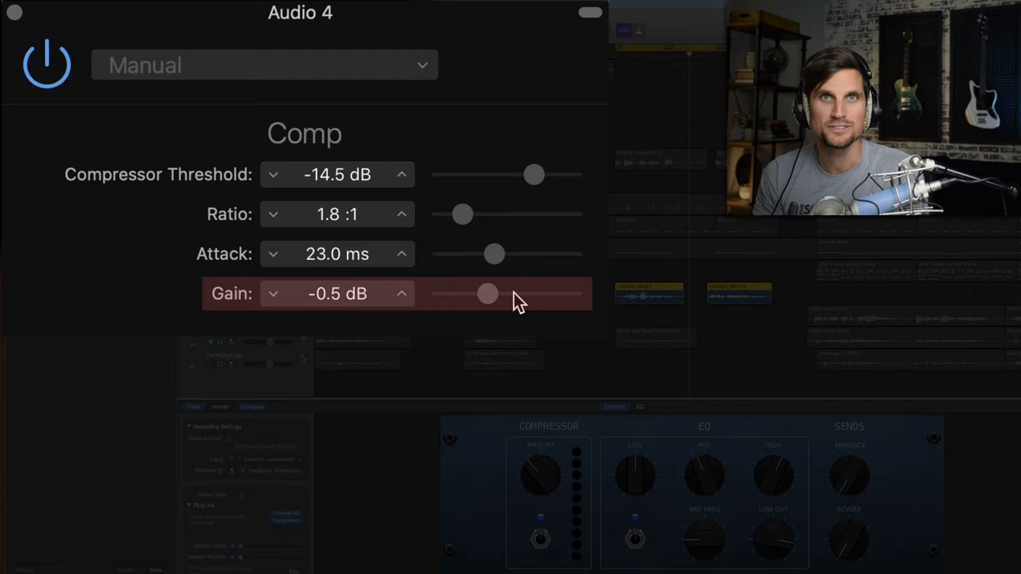
{"action": "mouse_move", "coordinate": [466, 220]}
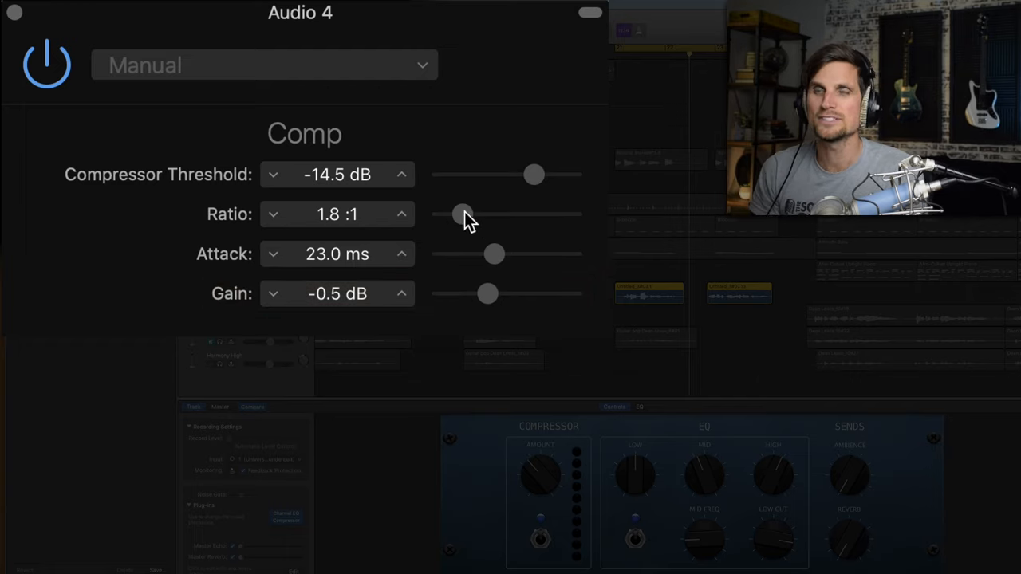
{"action": "left_click", "coordinate": [466, 214]}
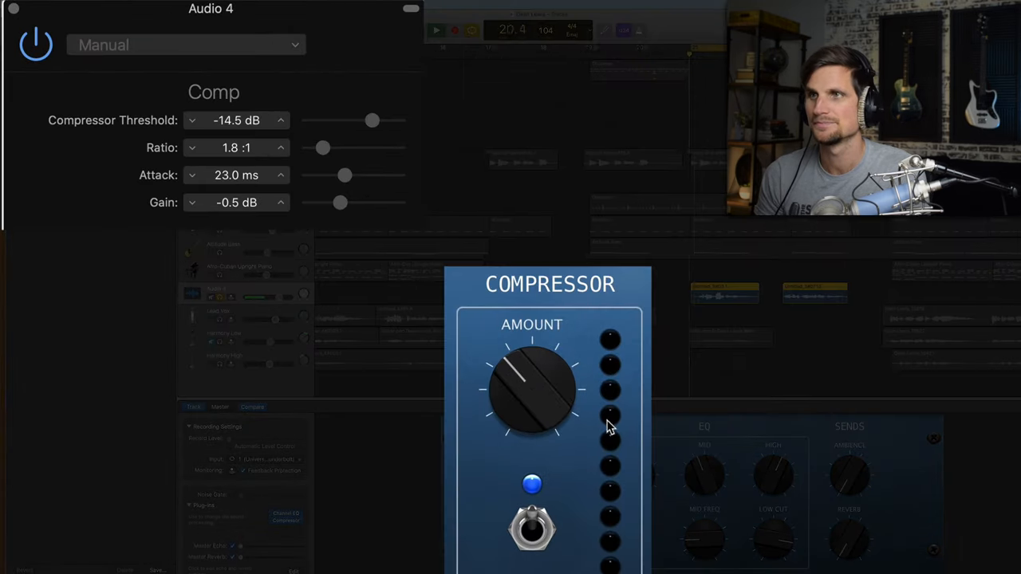
Lower the compressor threshold to -34.5 dB and raise its gain.
{"action": "left_click_drag", "start_coordinate": [374, 121], "coordinate": [357, 121]}
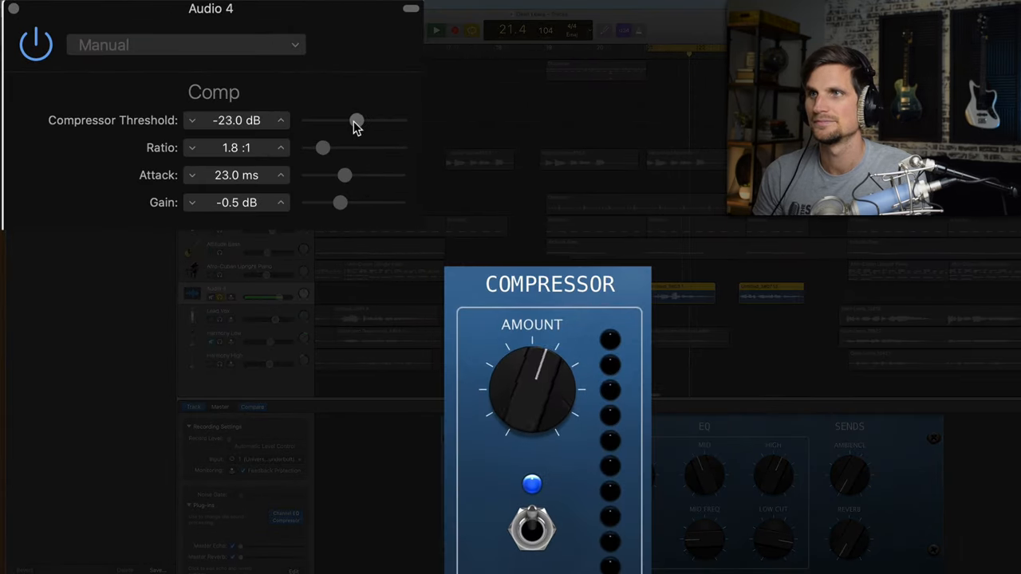
{"action": "left_click_drag", "start_coordinate": [357, 121], "coordinate": [335, 121]}
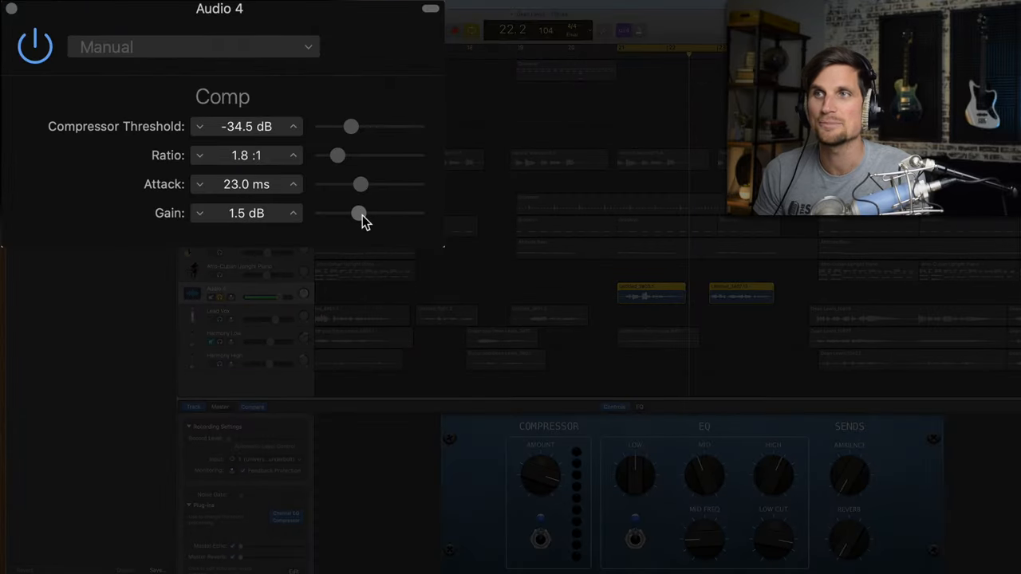
{"action": "left_click_drag", "start_coordinate": [359, 214], "coordinate": [364, 214]}
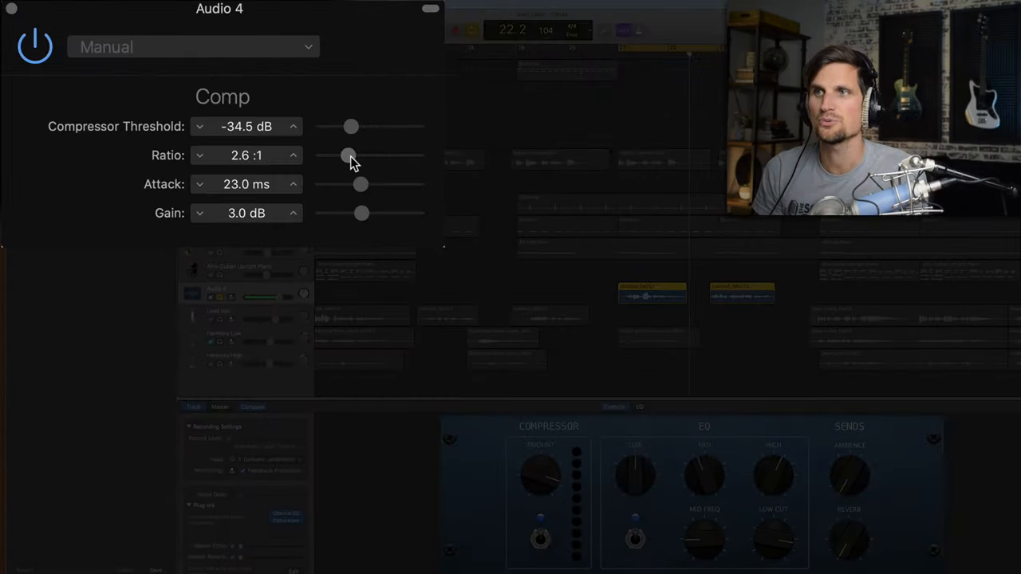
Raise the compression ratio to 3.1:1 while auditioning playback.
{"action": "left_click_drag", "start_coordinate": [349, 157], "coordinate": [355, 156]}
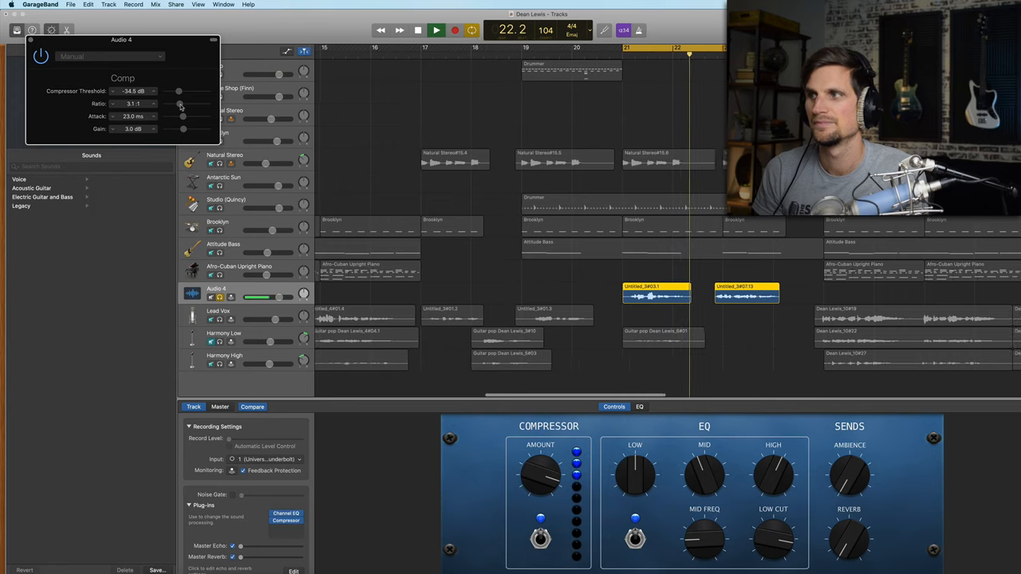
{"action": "left_click", "coordinate": [436, 31]}
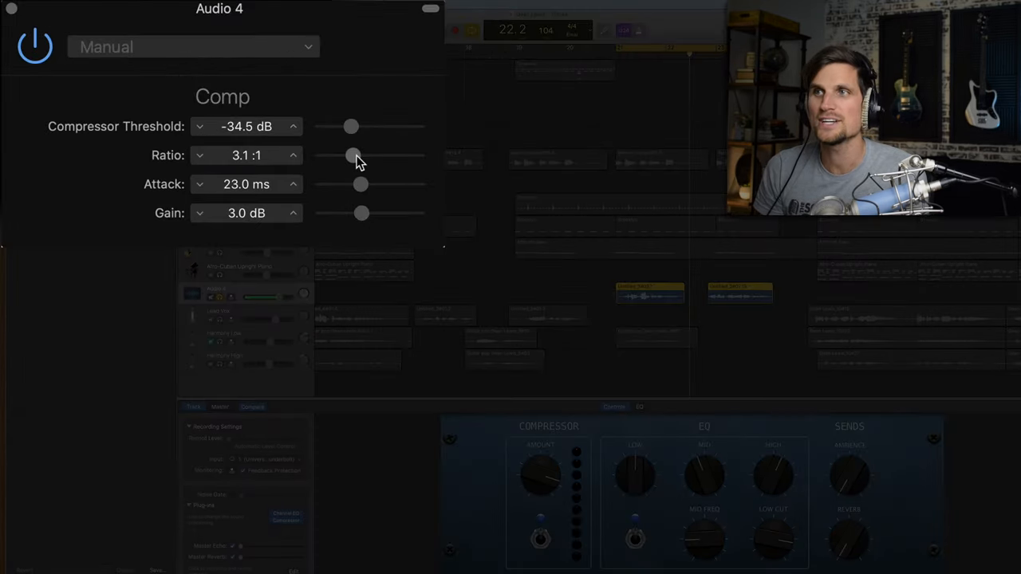
{"action": "left_click_drag", "start_coordinate": [351, 156], "coordinate": [375, 156]}
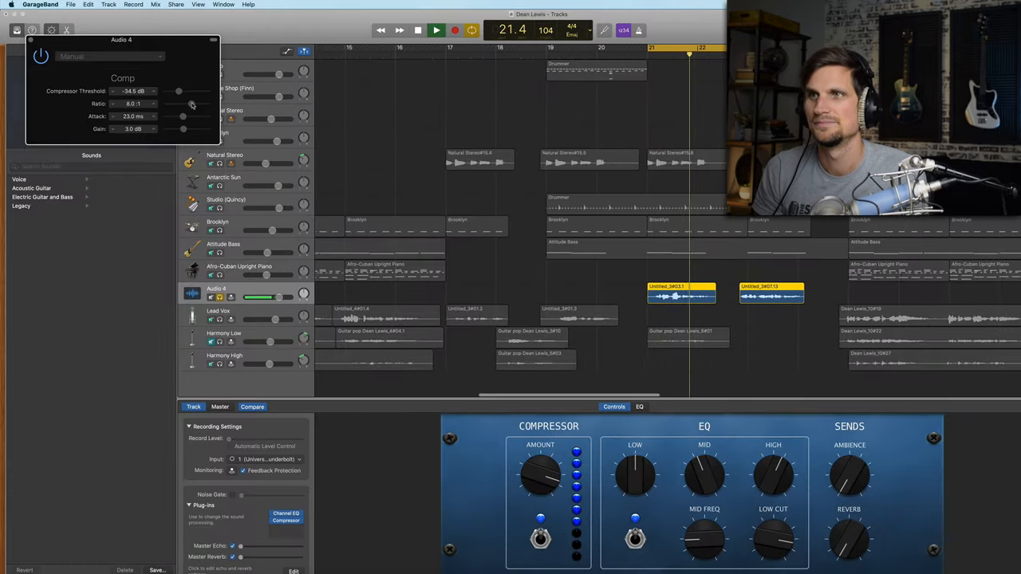
{"action": "left_click", "coordinate": [418, 30]}
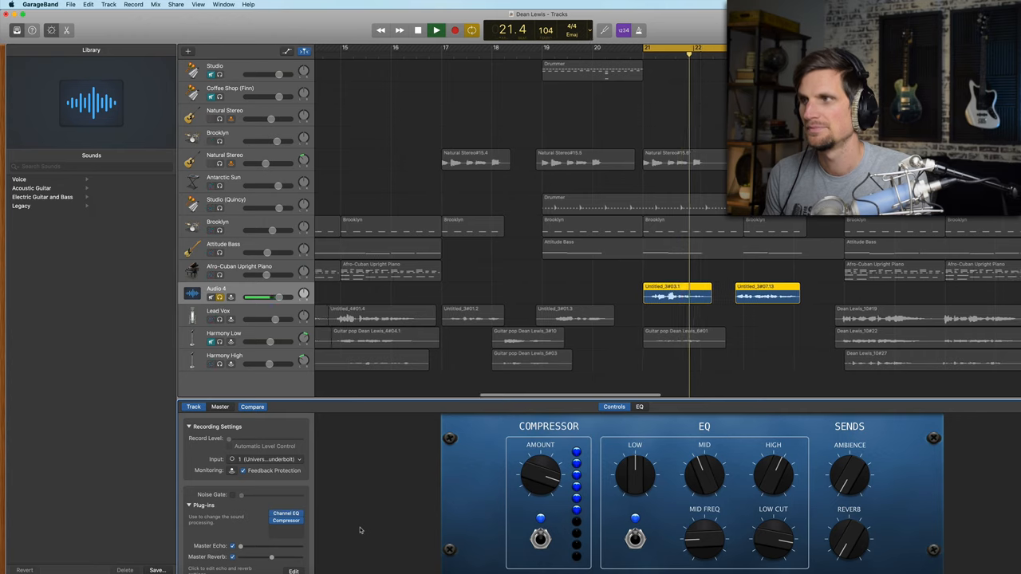
{"action": "left_click", "coordinate": [436, 31]}
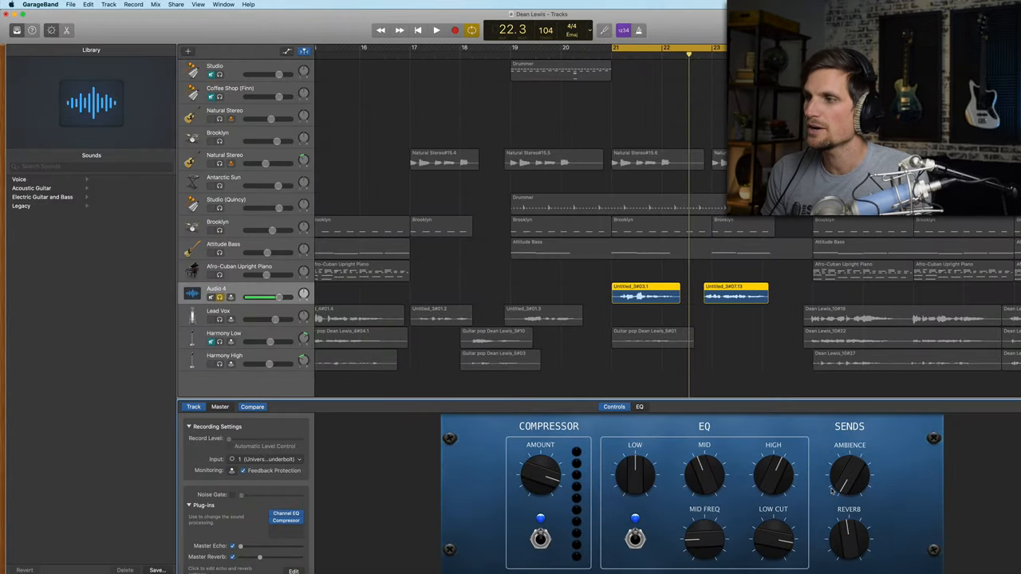
{"action": "left_click", "coordinate": [436, 31]}
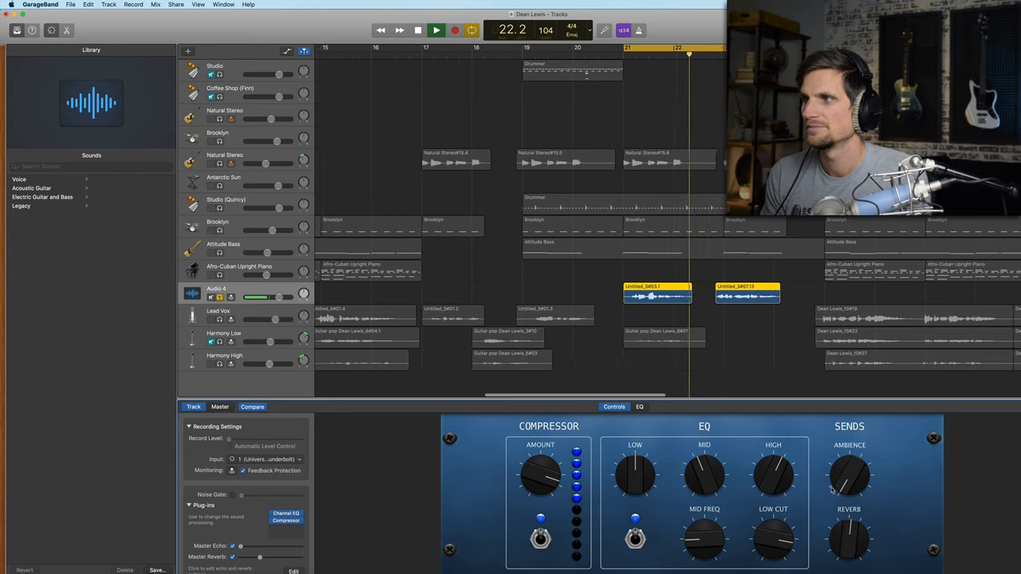
{"action": "left_click", "coordinate": [435, 31]}
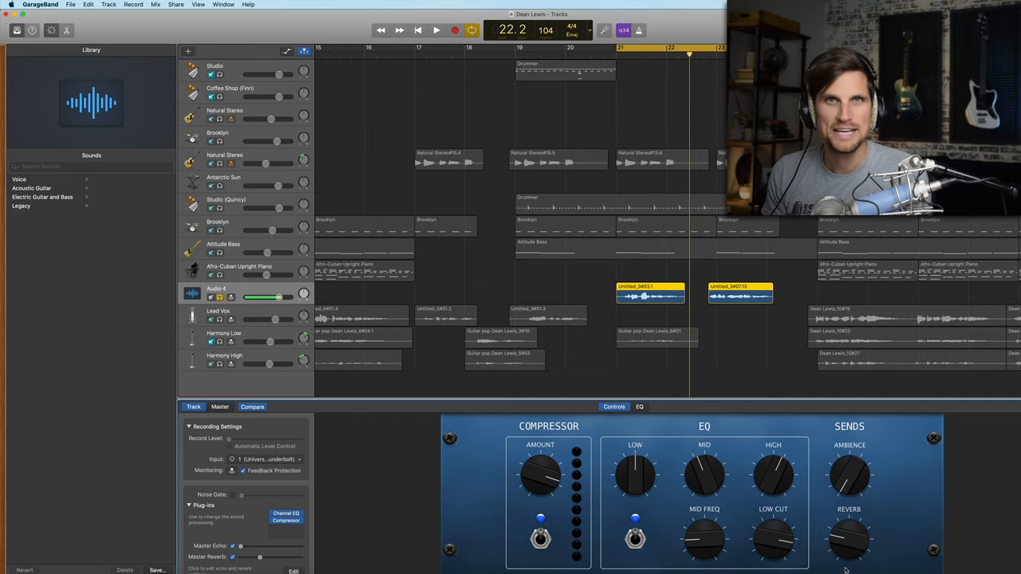
{"action": "left_click", "coordinate": [435, 30]}
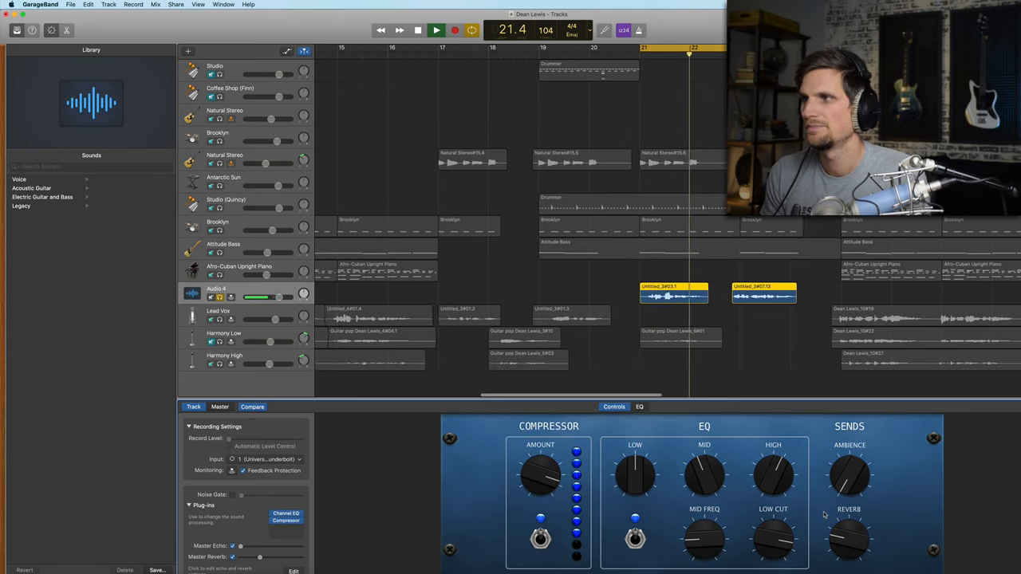
{"action": "left_click", "coordinate": [435, 30]}
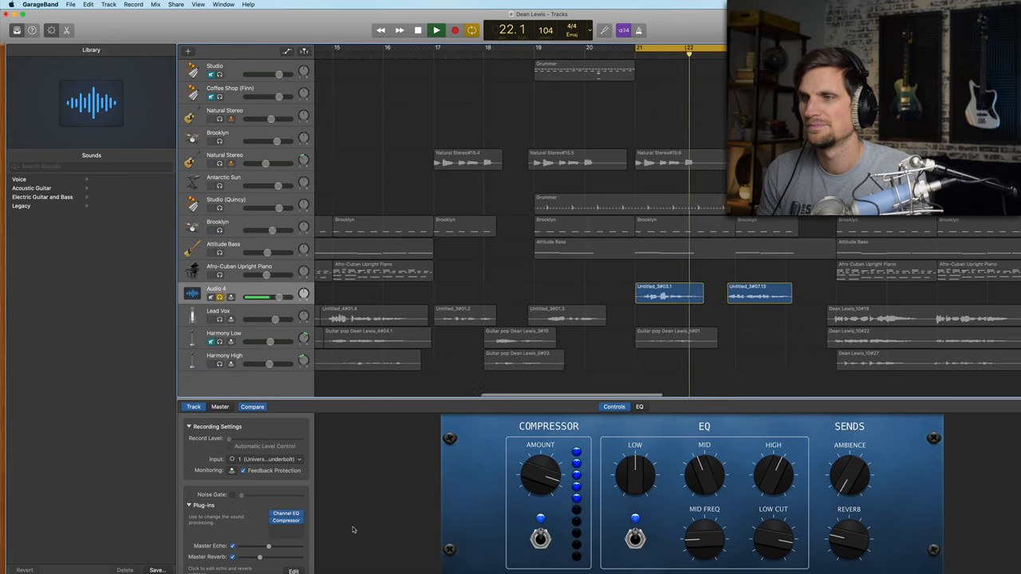
Stop and restart playback while setting the vocal's Master Echo and Master Reverb sends.
{"action": "left_click", "coordinate": [435, 28]}
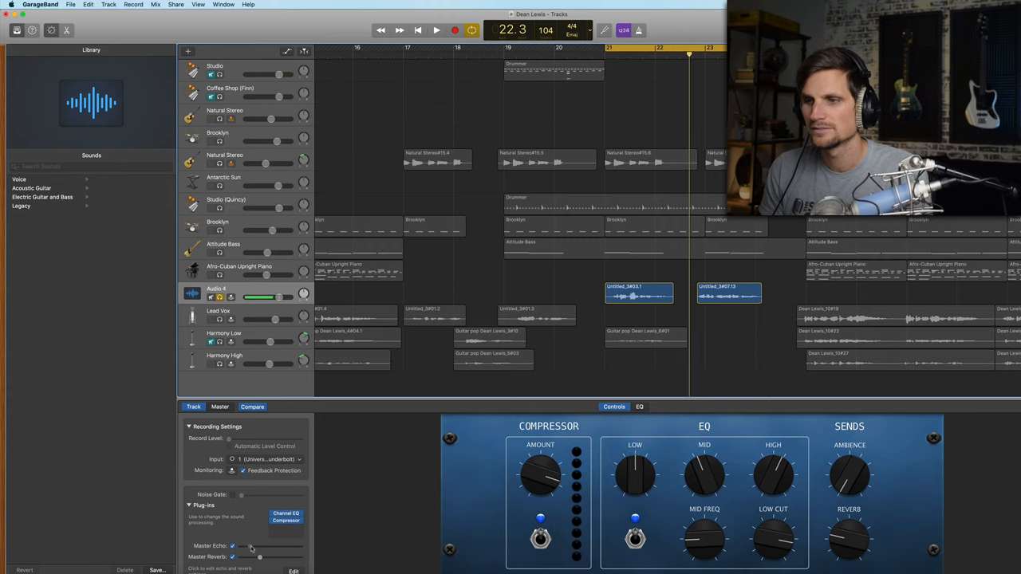
{"action": "left_click", "coordinate": [436, 30]}
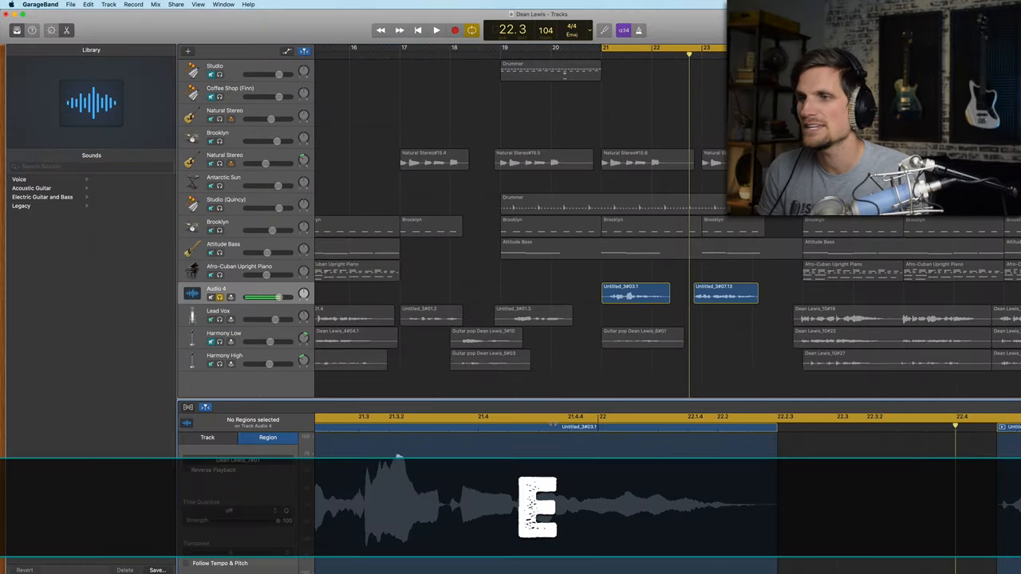
Raise the vocal track's Pitch Correction slider to around 80 for gentle tuning.
{"action": "left_click", "coordinate": [207, 437]}
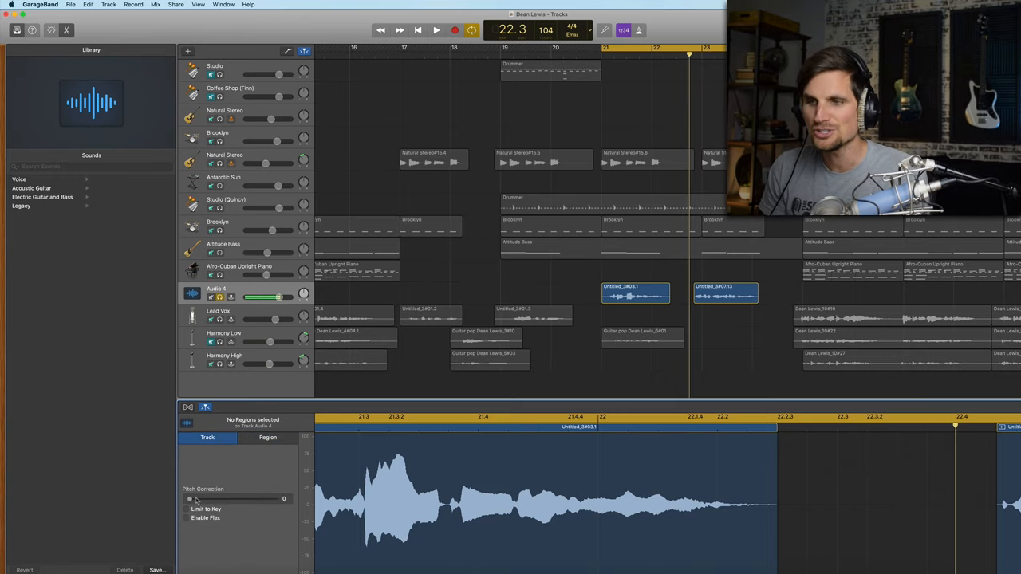
{"action": "left_click_drag", "start_coordinate": [188, 497], "coordinate": [231, 498]}
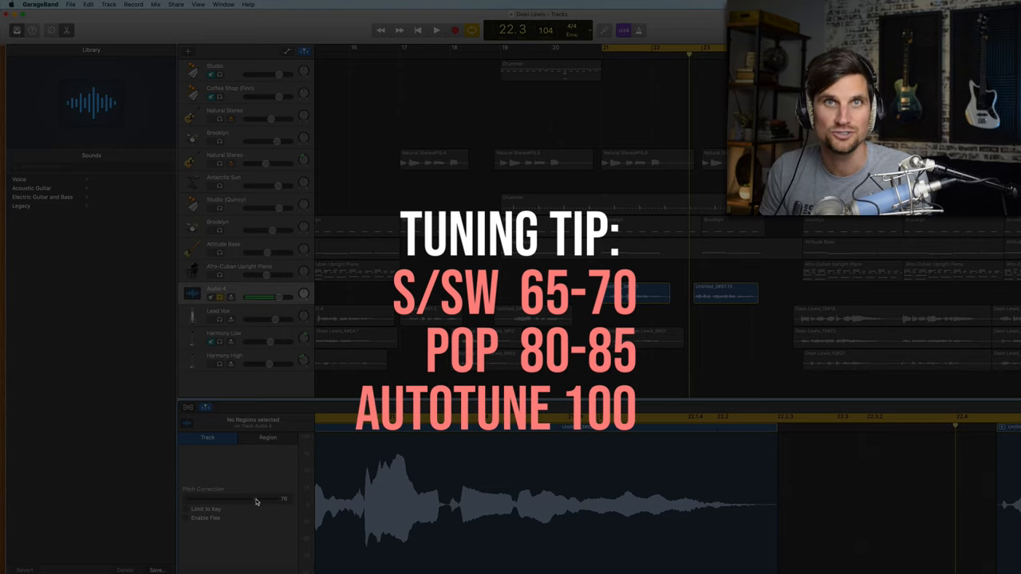
{"action": "left_click_drag", "start_coordinate": [248, 498], "coordinate": [258, 498]}
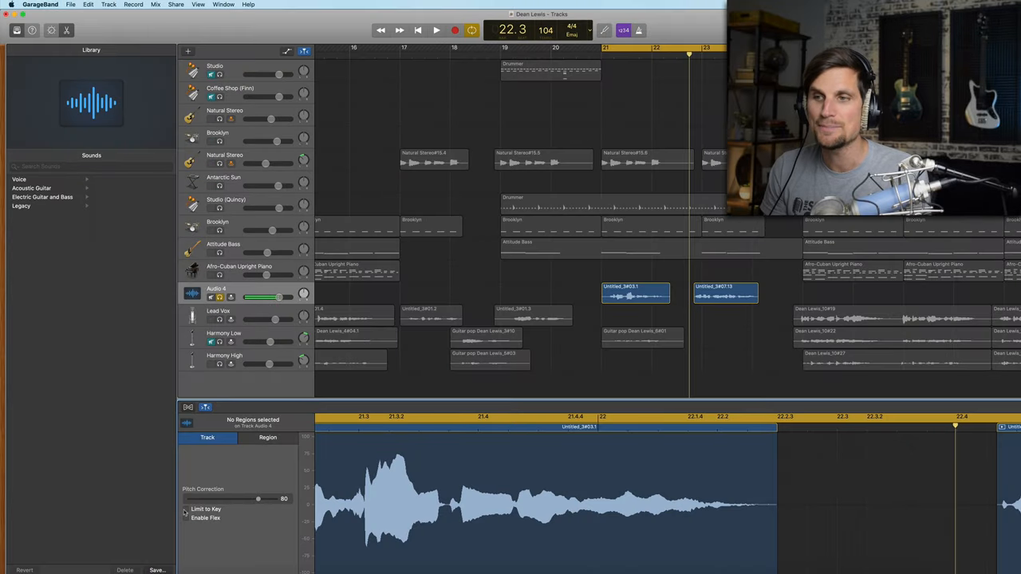
{"action": "left_click", "coordinate": [185, 509]}
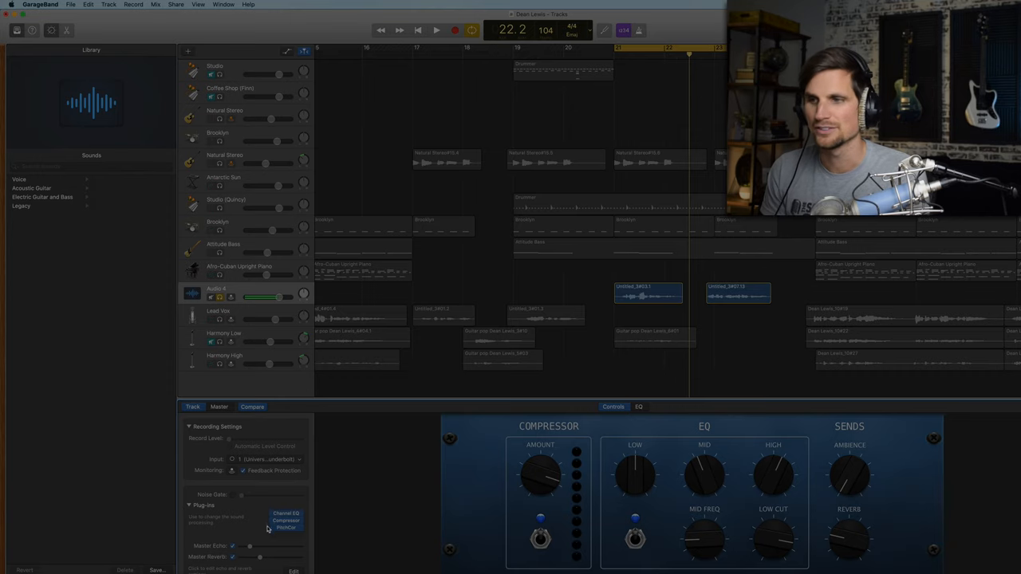
{"action": "left_click", "coordinate": [436, 30]}
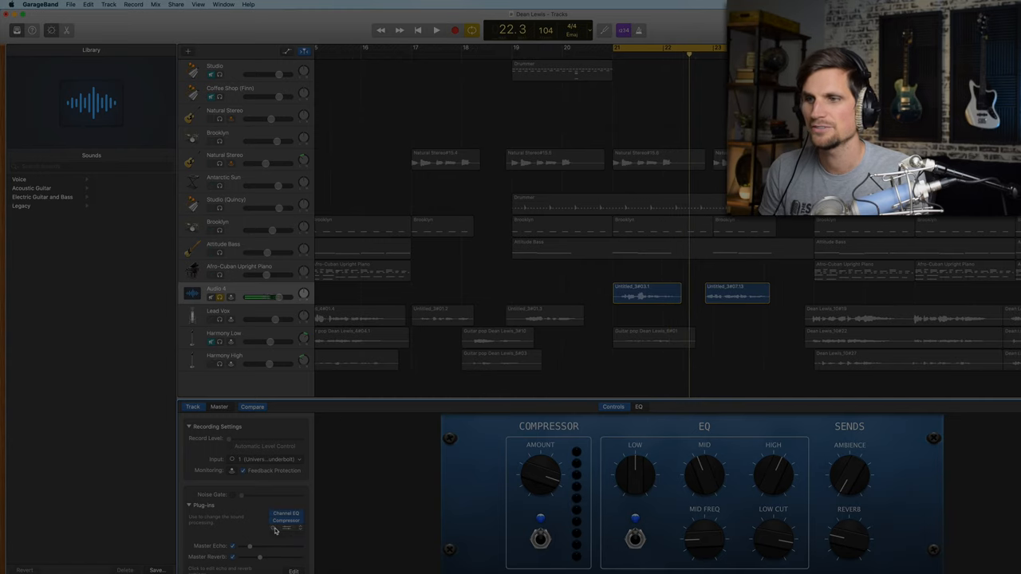
{"action": "left_click", "coordinate": [436, 28]}
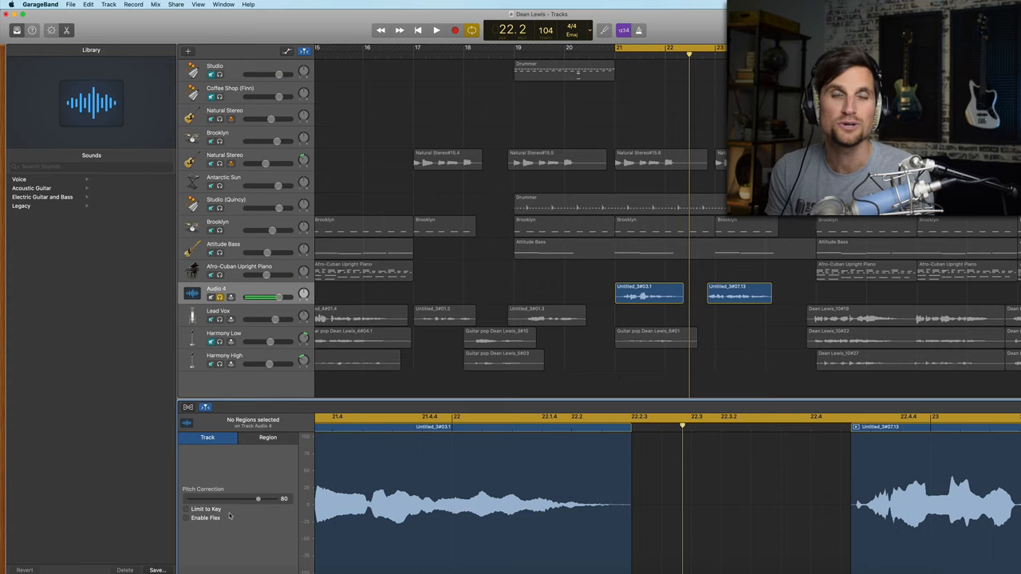
{"action": "mouse_move", "coordinate": [258, 481]}
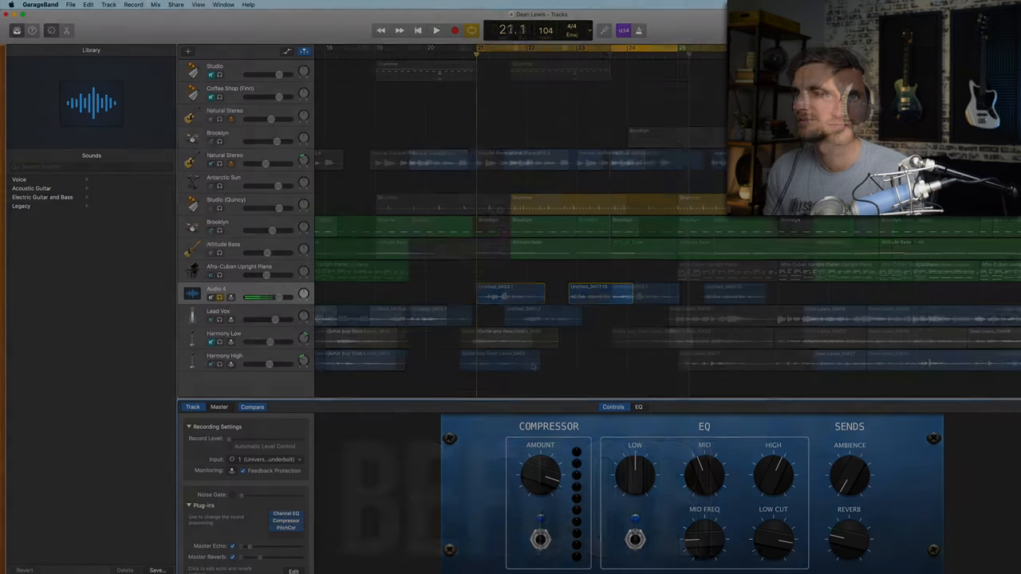
Un-solo the vocal and play the full mix with the processed lead vocal.
{"action": "left_click", "coordinate": [436, 30]}
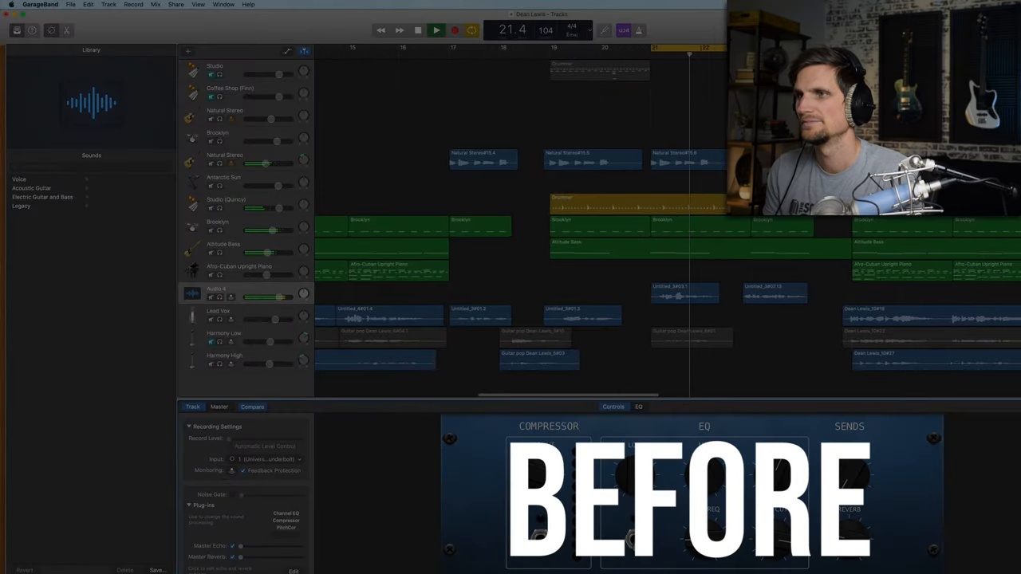
{"action": "left_click", "coordinate": [436, 29]}
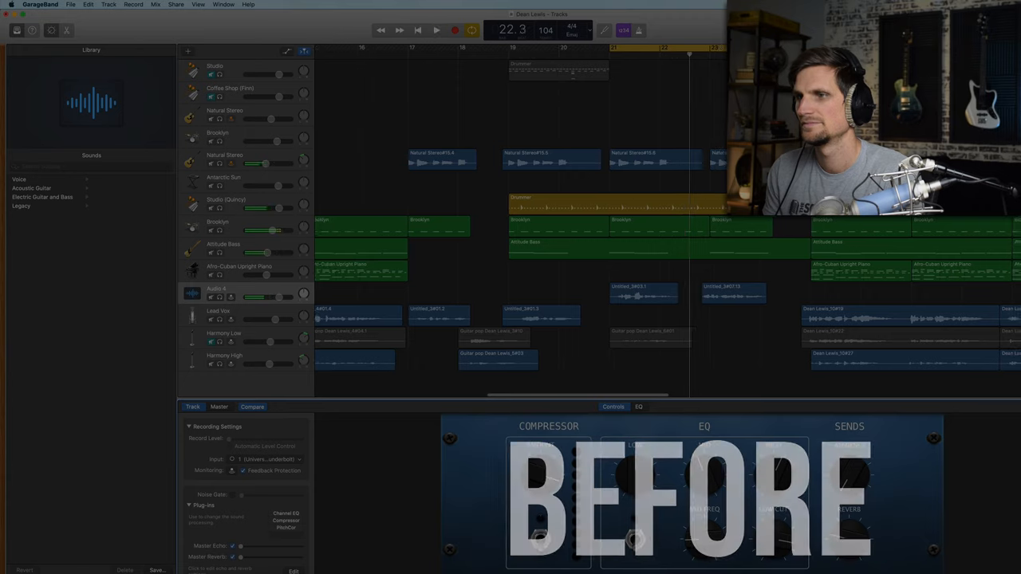
{"action": "left_click", "coordinate": [435, 29]}
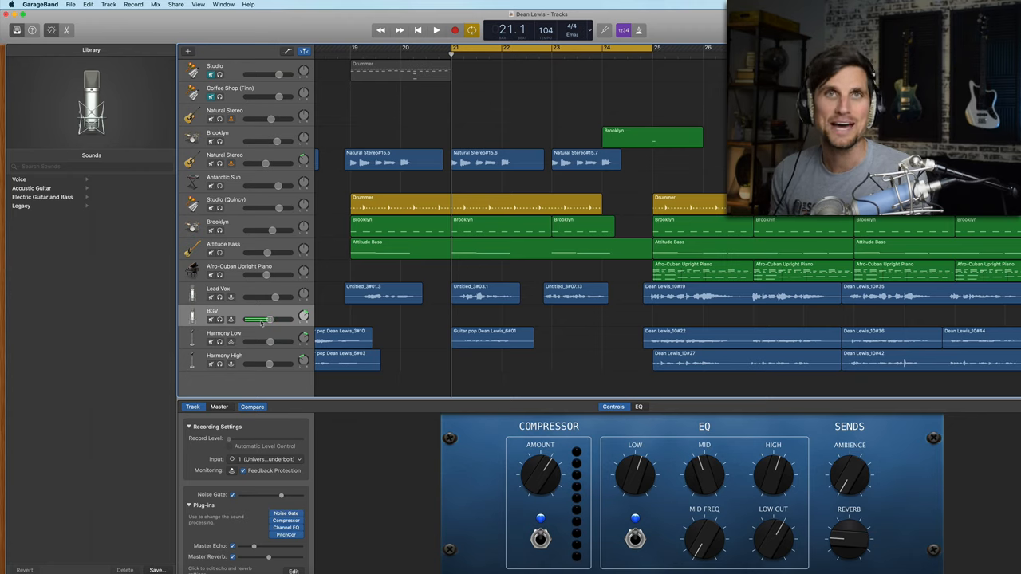
{"action": "left_click", "coordinate": [436, 31]}
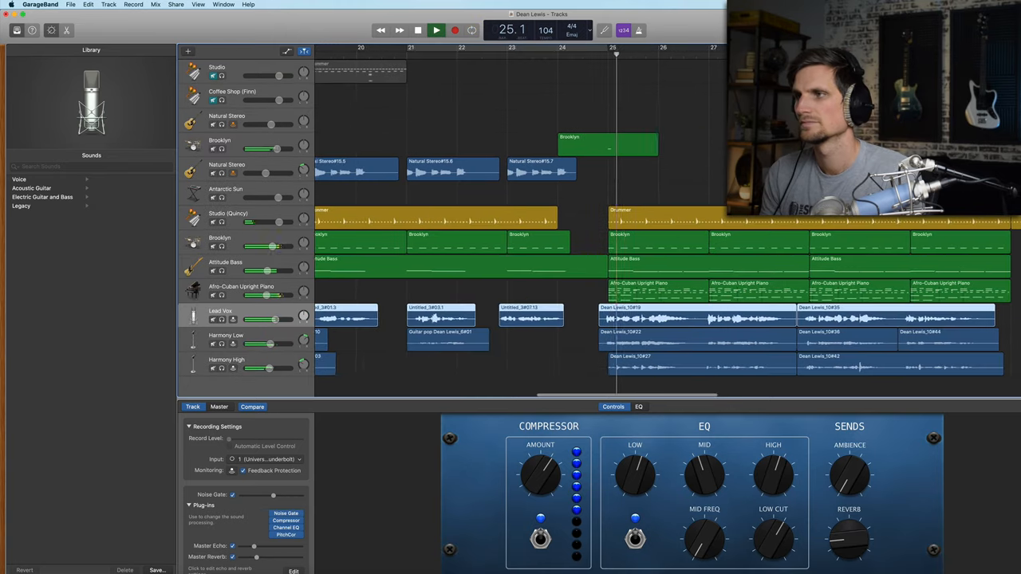